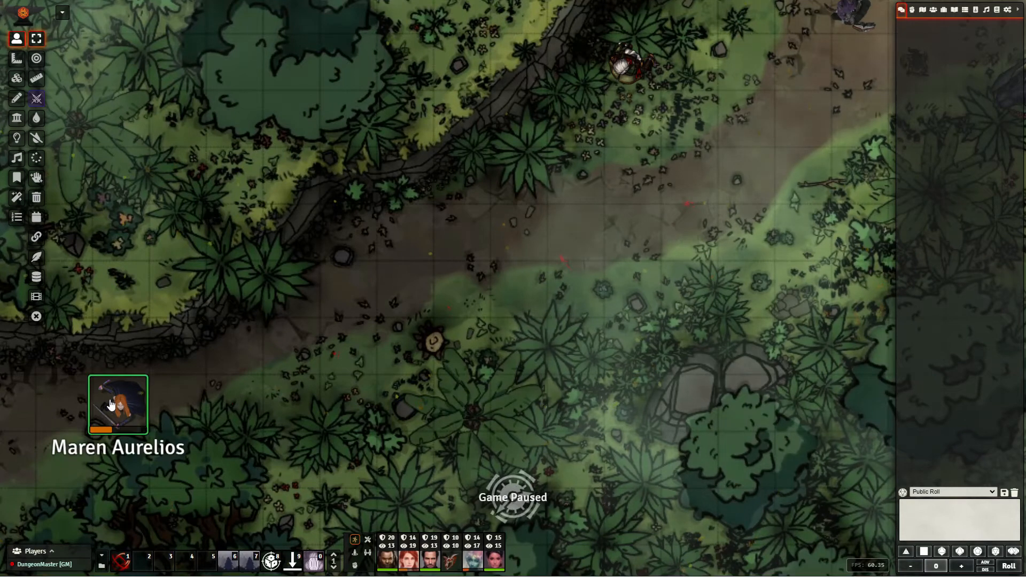
Open Maren Aurelios's character sheet from her token on the map.
click(118, 404)
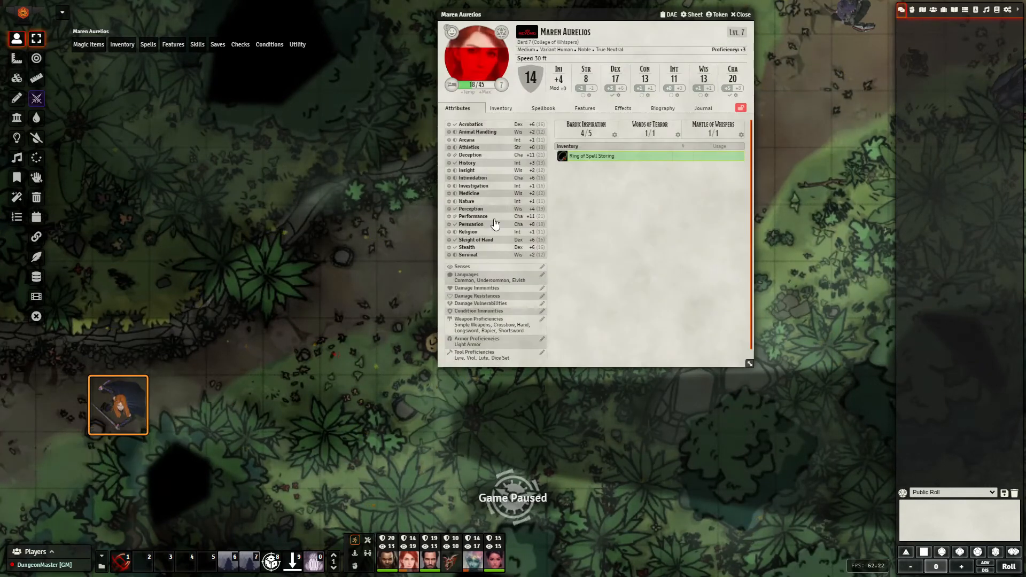
click(500, 108)
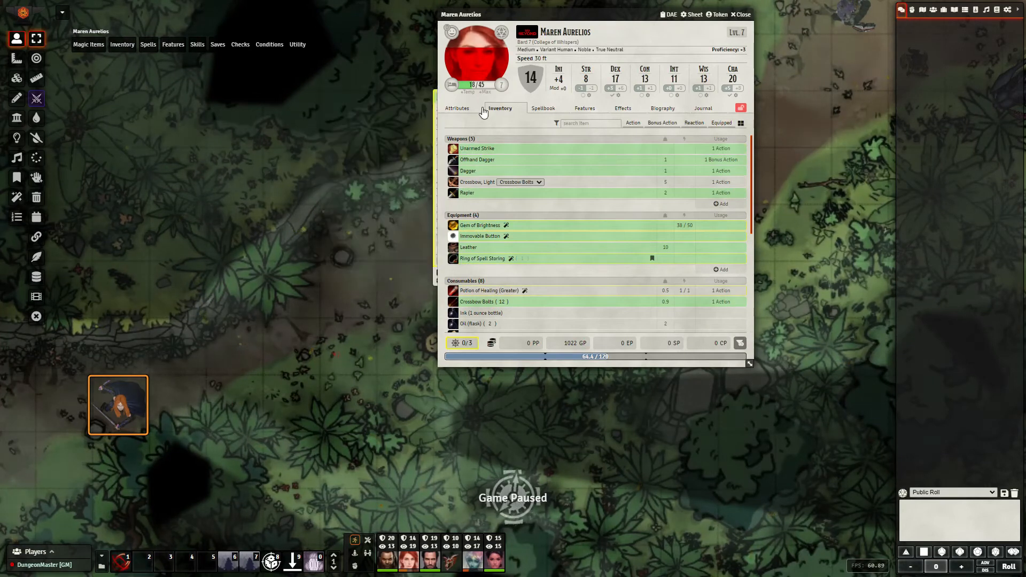
click(456, 108)
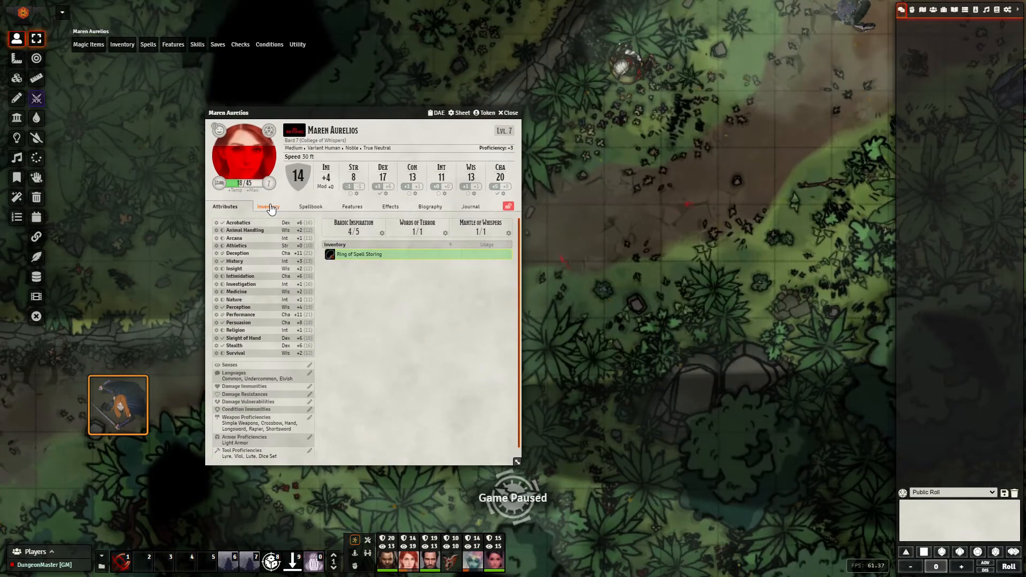
right_click(253, 357)
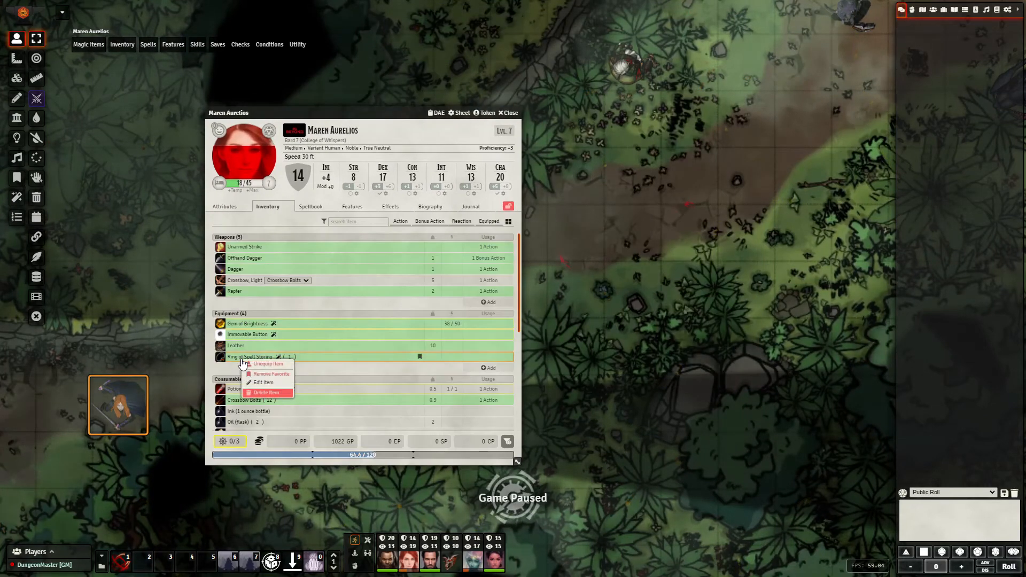
right_click(235, 346)
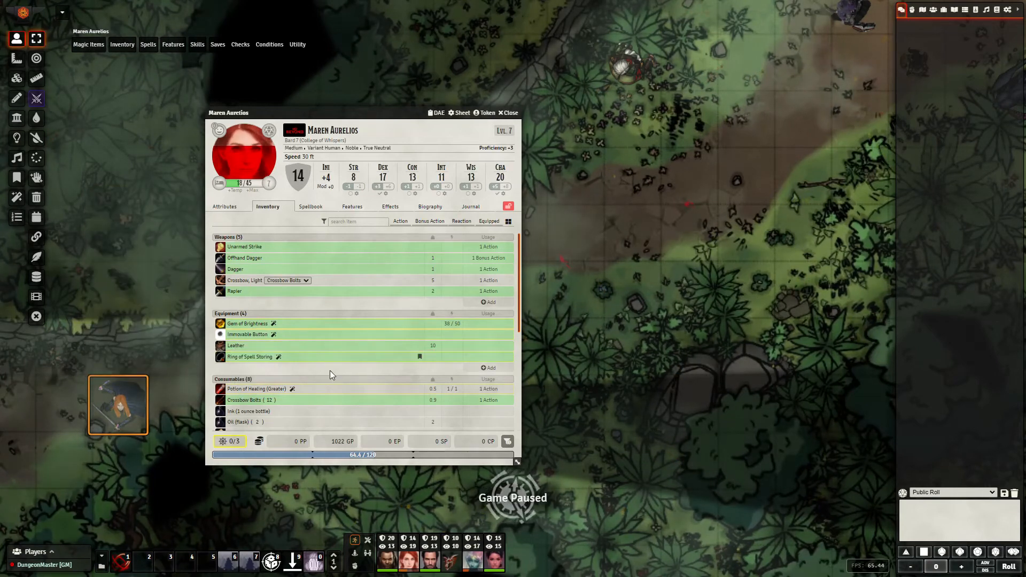
click(310, 206)
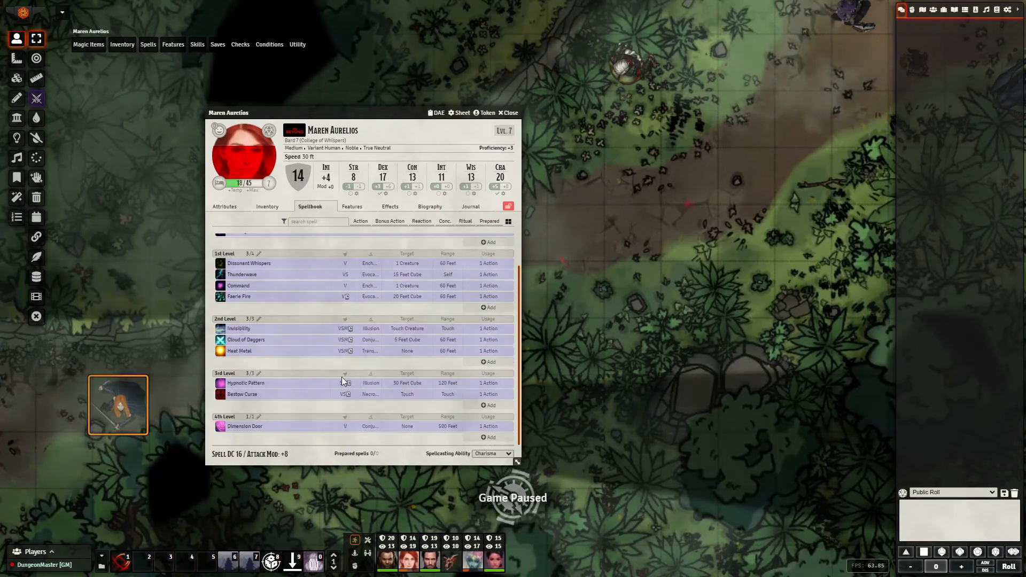
click(267, 207)
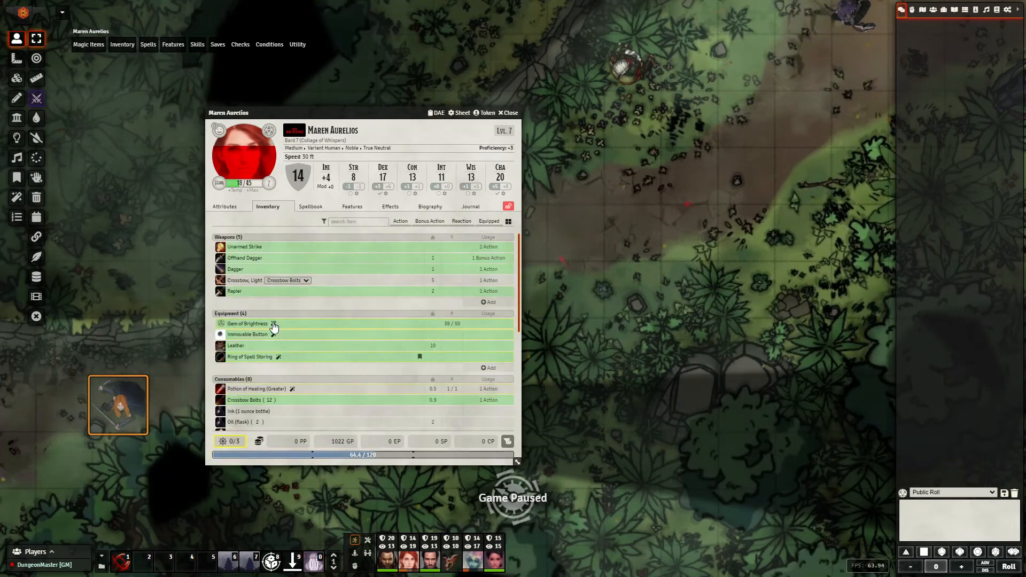
right_click(250, 357)
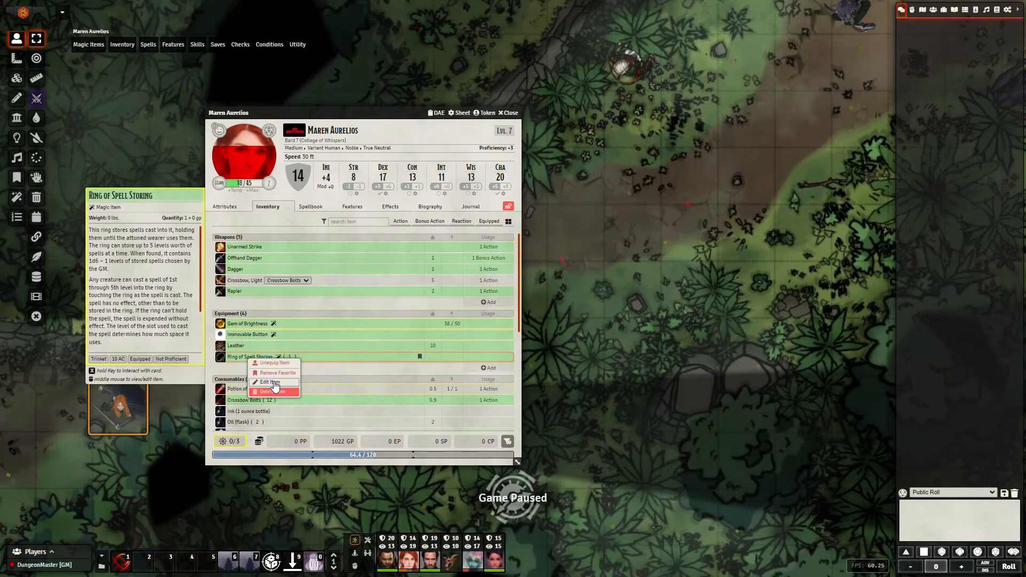
click(224, 206)
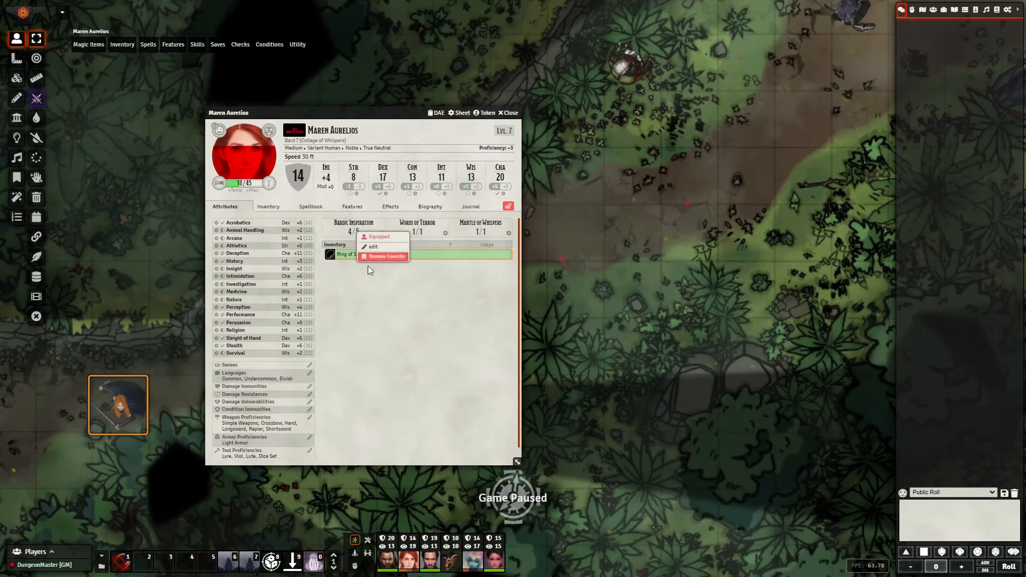
Edit the Ring of Spell Storing and set its Max Number of Charges to 5 on the Magic Item tab.
click(372, 247)
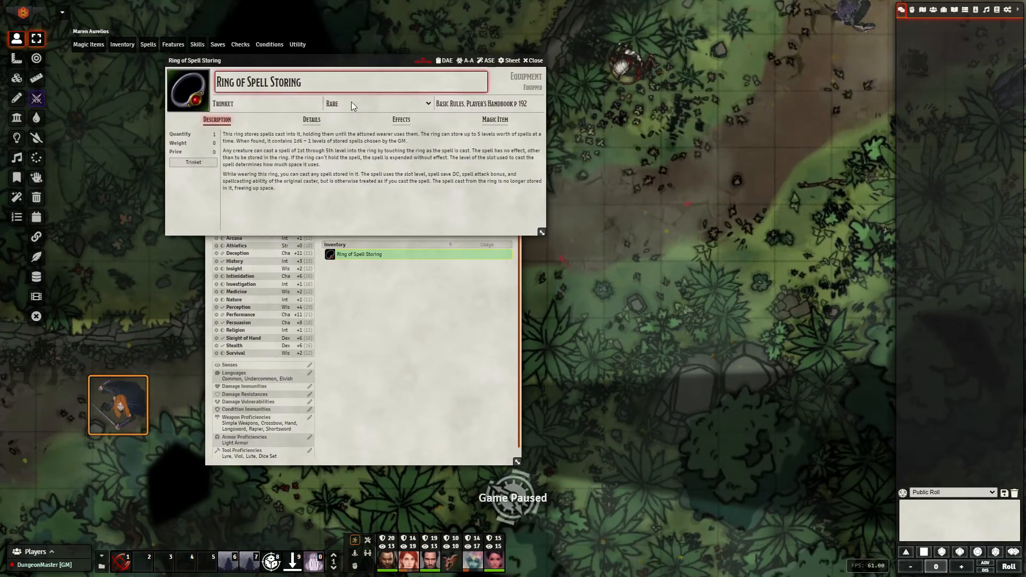
click(400, 118)
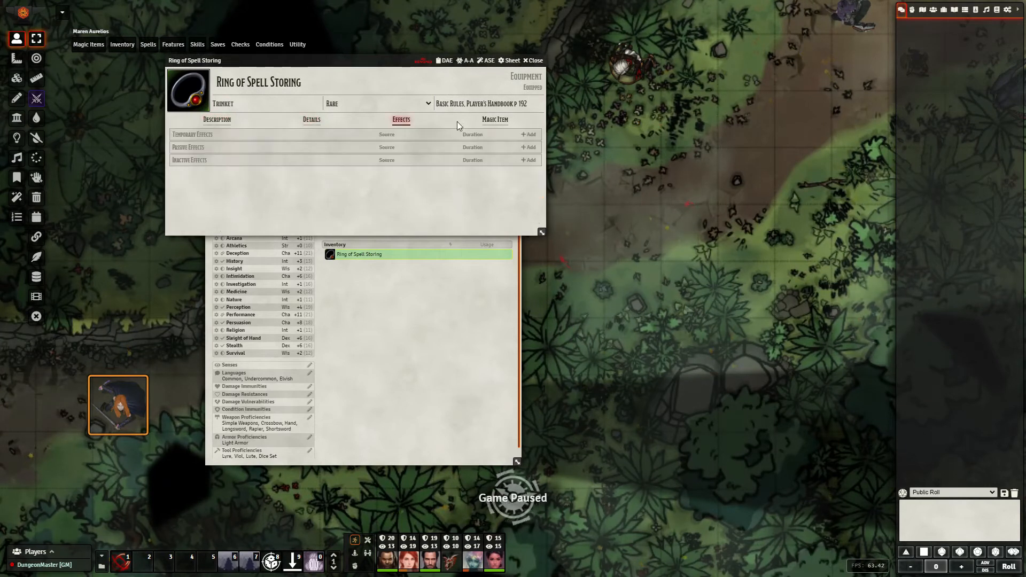
click(495, 118)
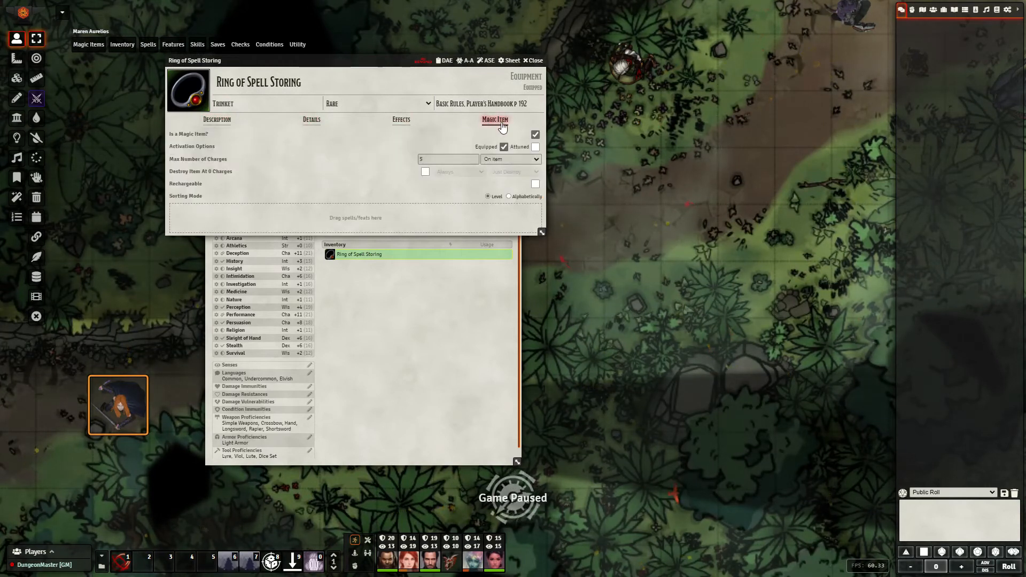
mouse_move(322, 217)
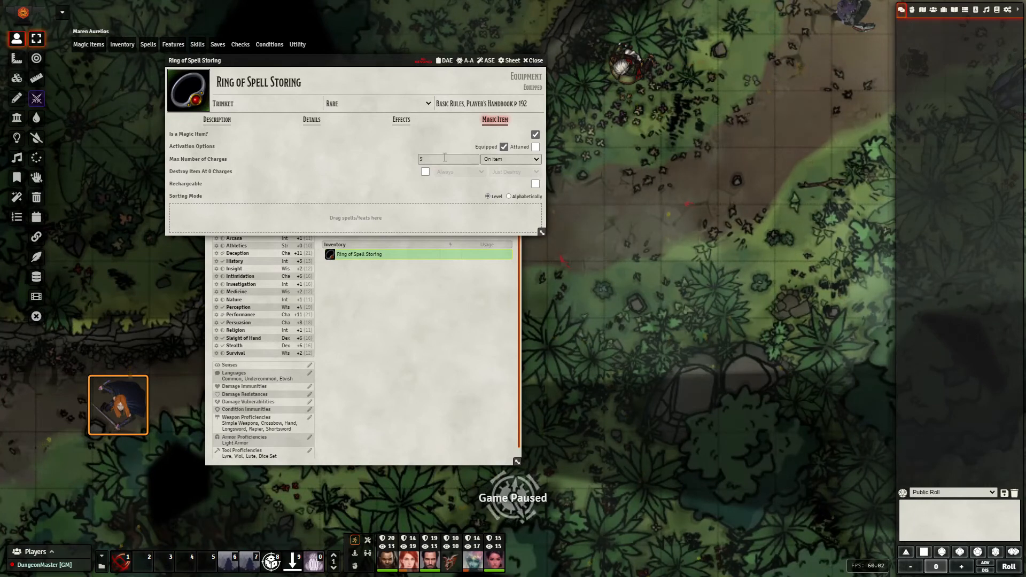
click(447, 159)
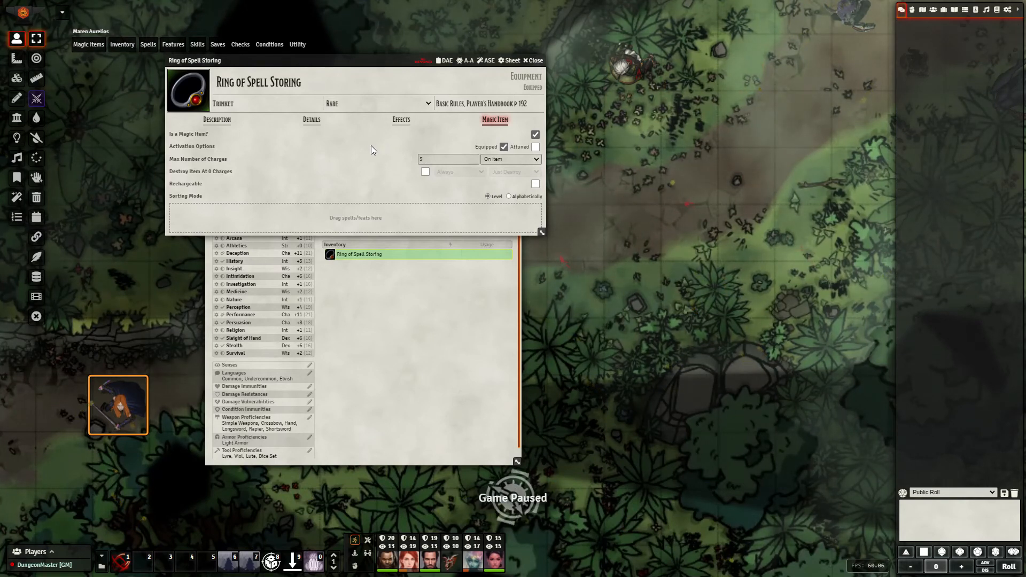
click(447, 160)
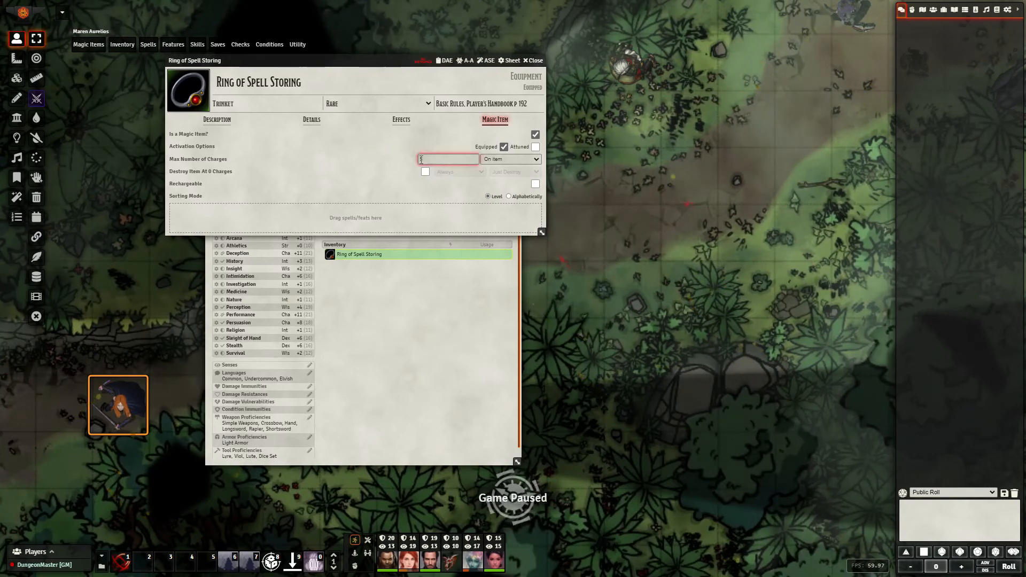
text(5)
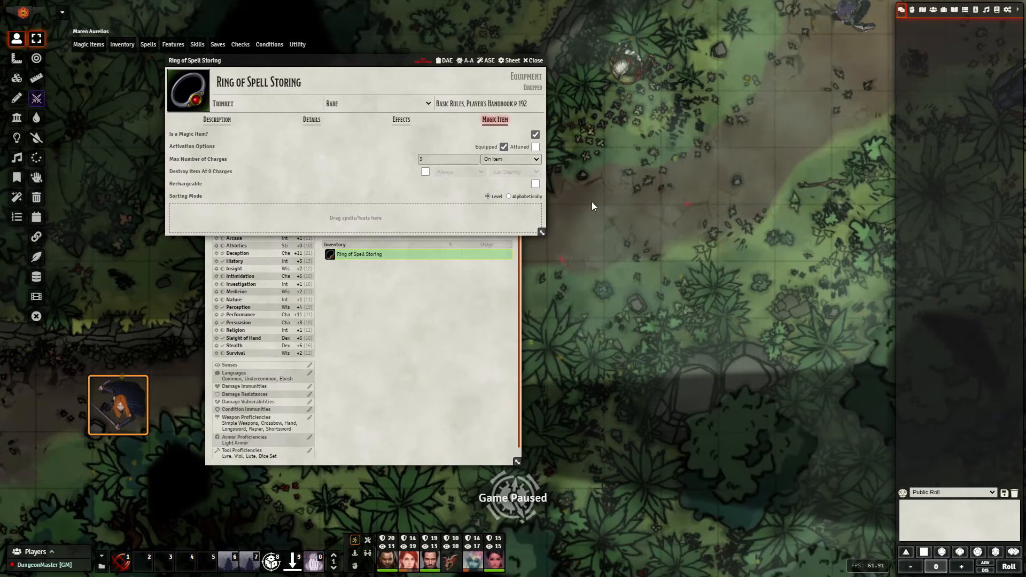
mouse_move(511, 314)
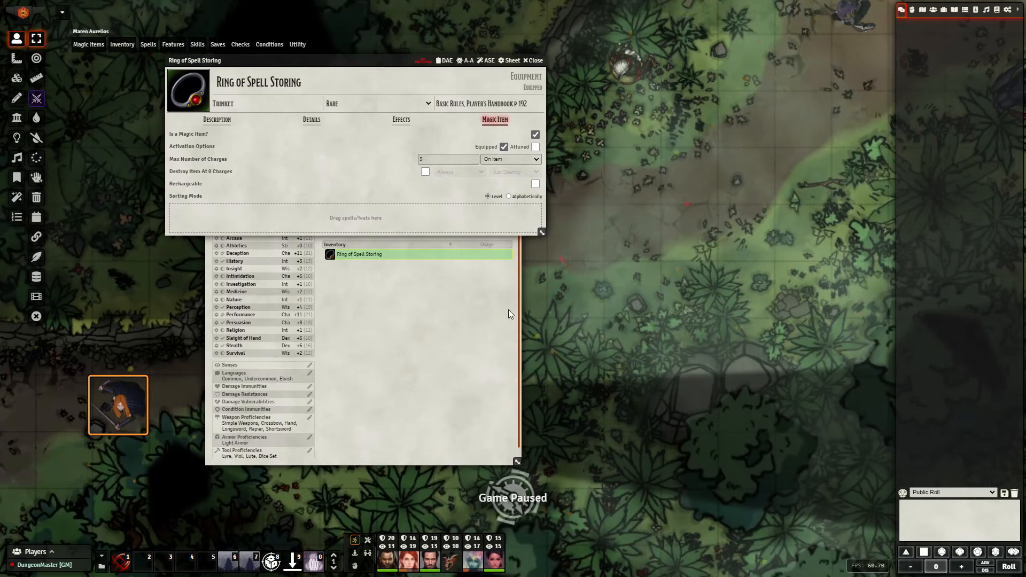
mouse_move(718, 212)
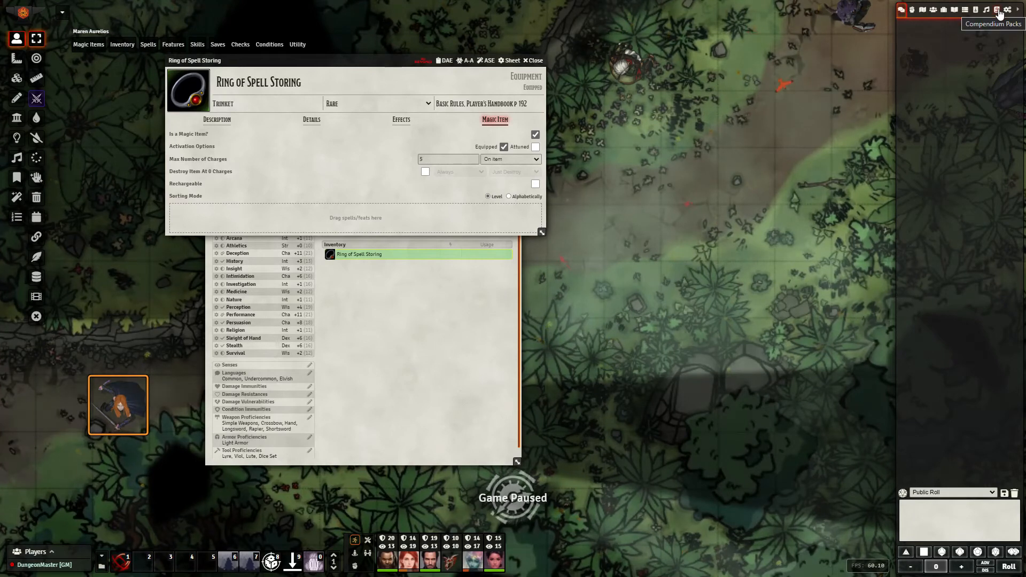
Show the Compendium Packs sidebar with the Item folder expanded beside the ring's sheet.
click(998, 10)
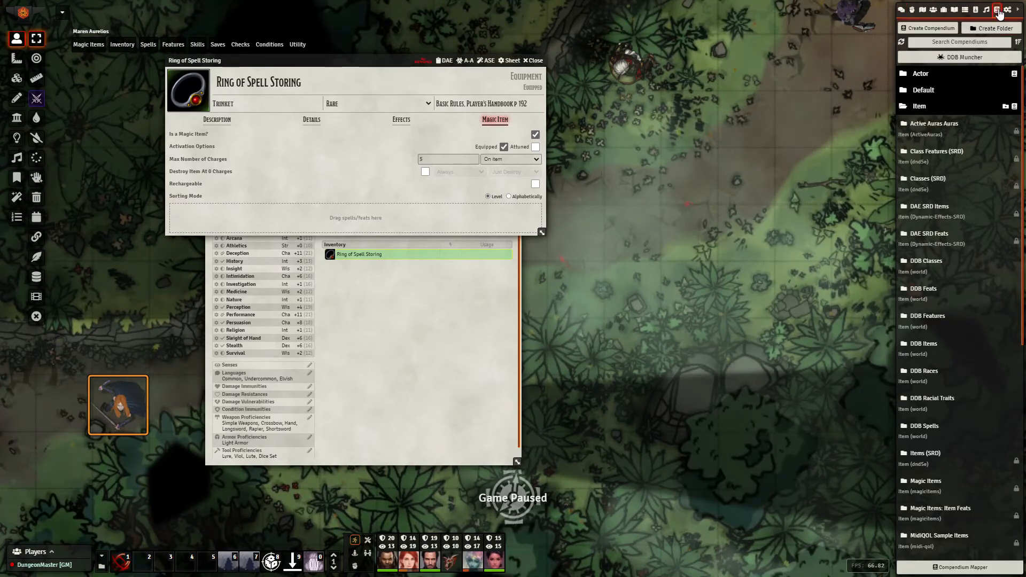
click(999, 10)
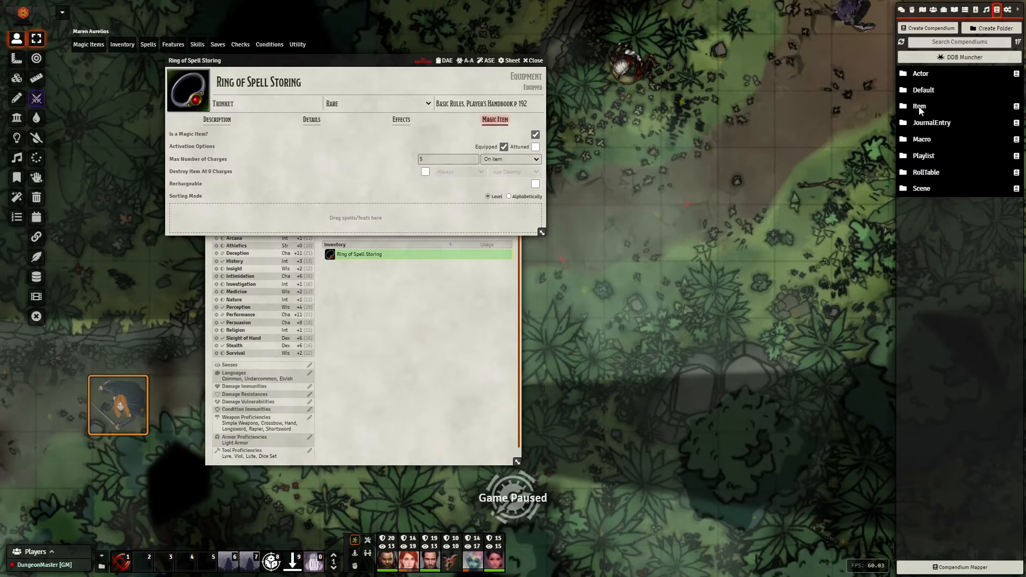
click(919, 106)
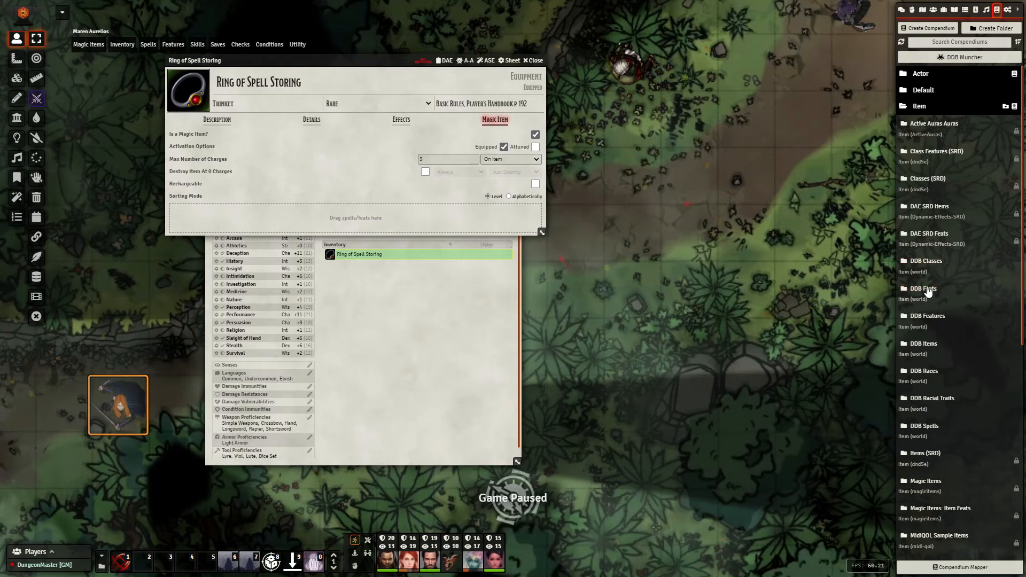
mouse_move(937, 376)
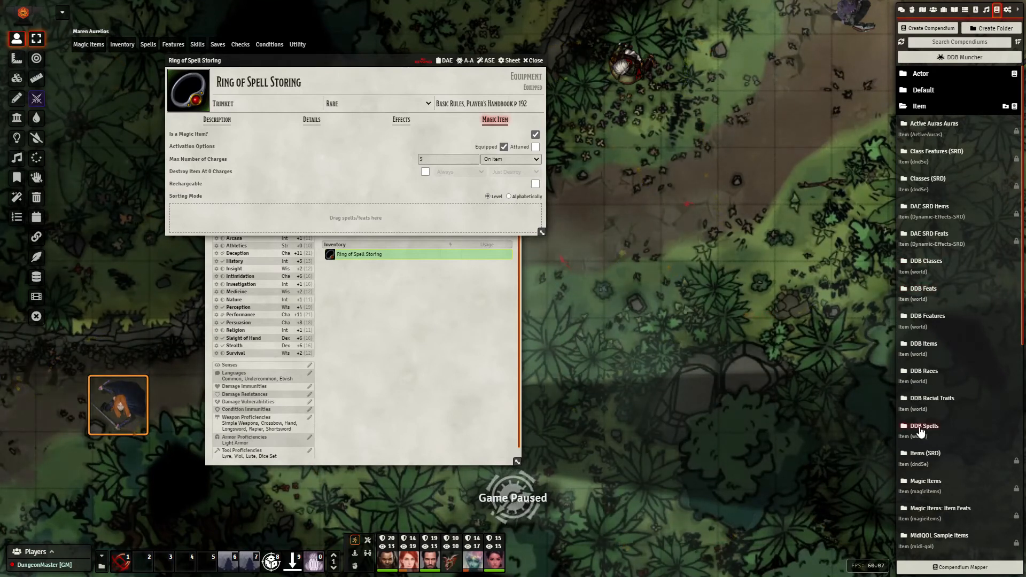
mouse_move(929, 432)
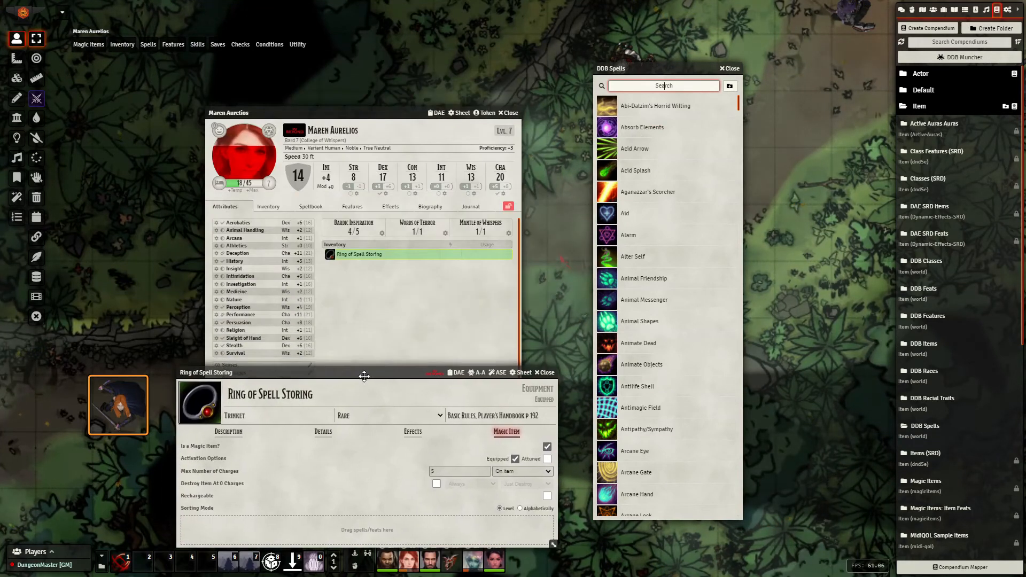
Delete the Alarm spell from Maren's spellbook.
click(310, 206)
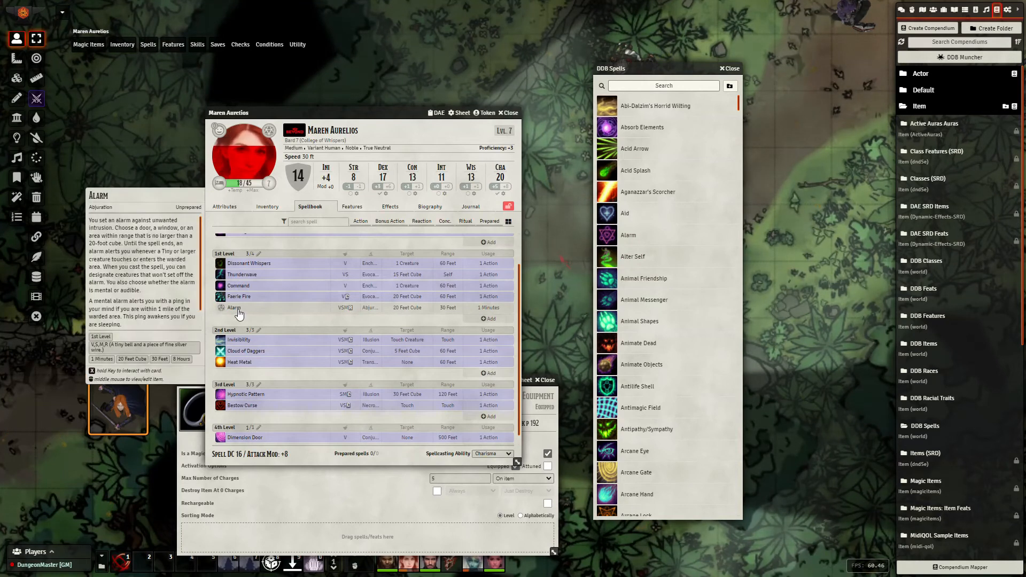
right_click(234, 308)
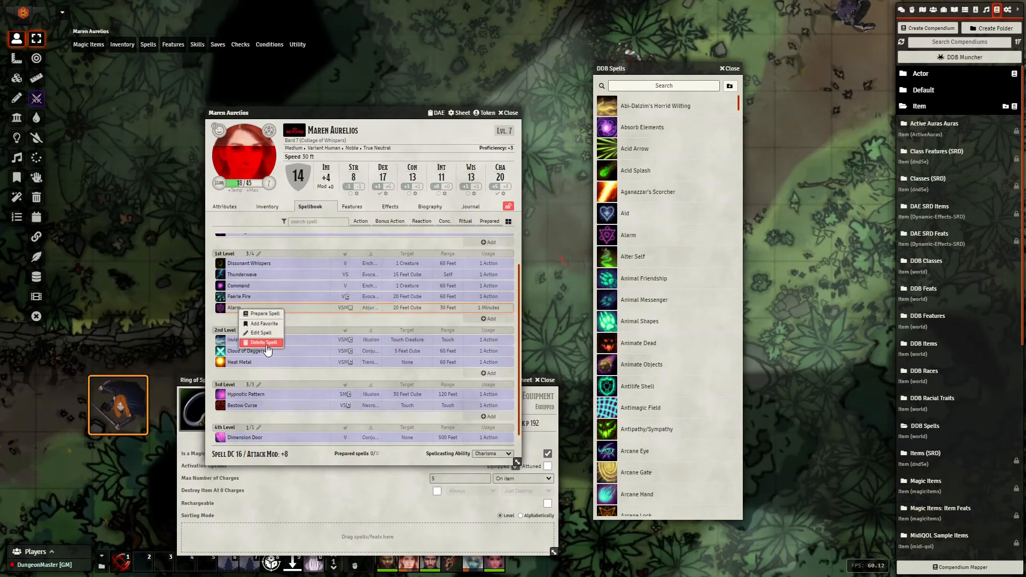
click(261, 342)
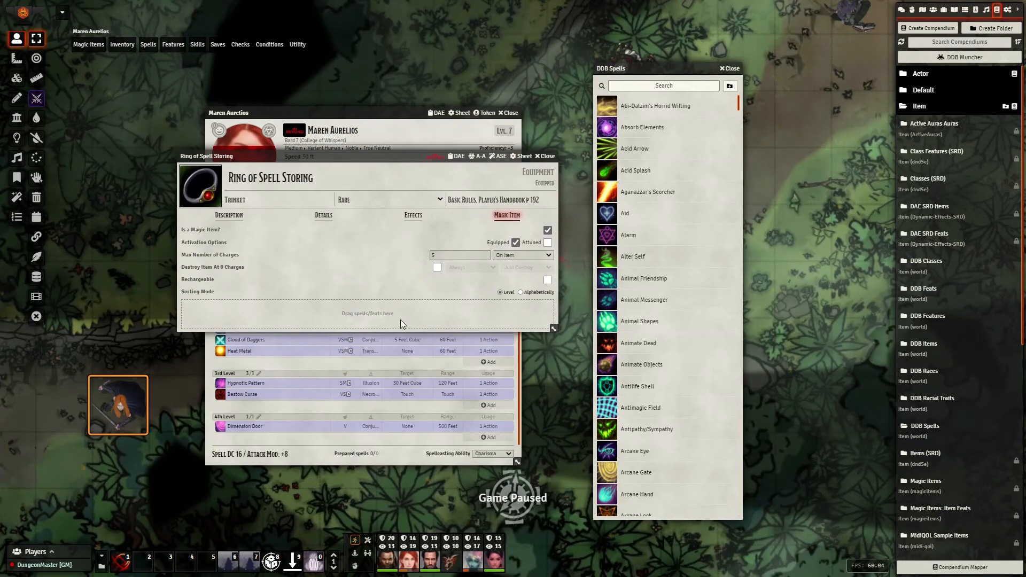
Search the DDB Spells compendium and add Shadow Blade to the ring's stored spells alongside Shield.
click(663, 85)
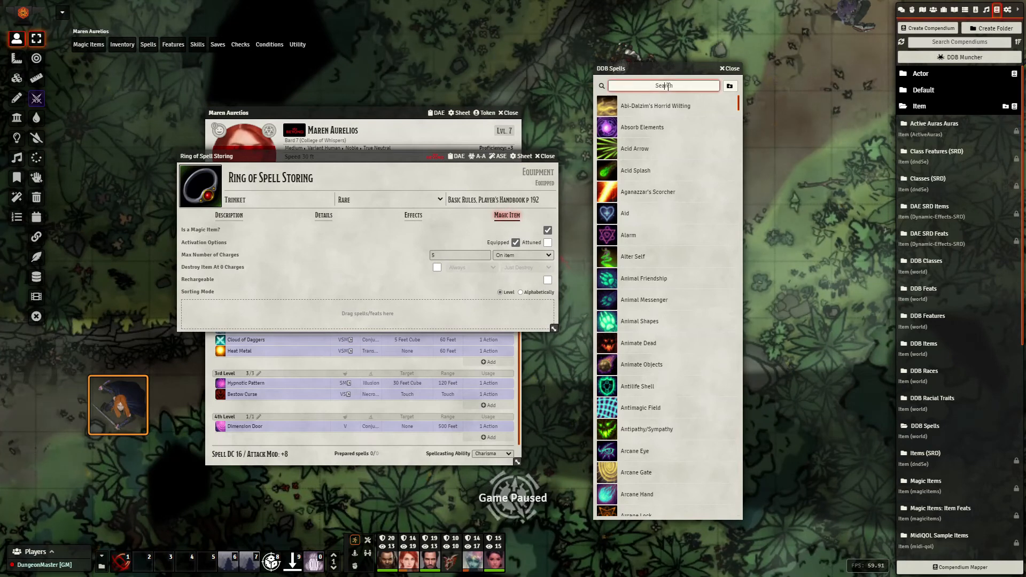
text(shield)
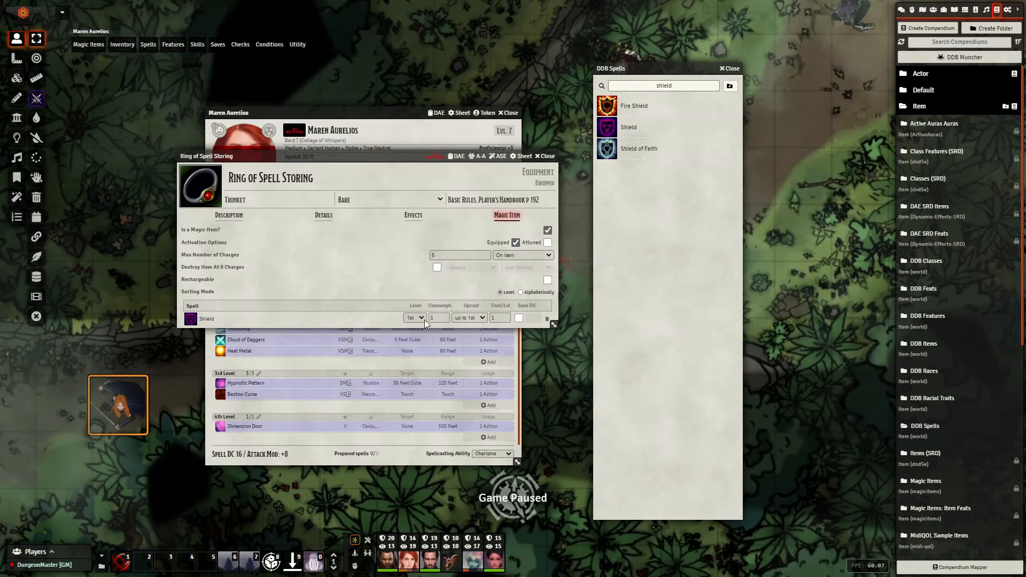
click(439, 317)
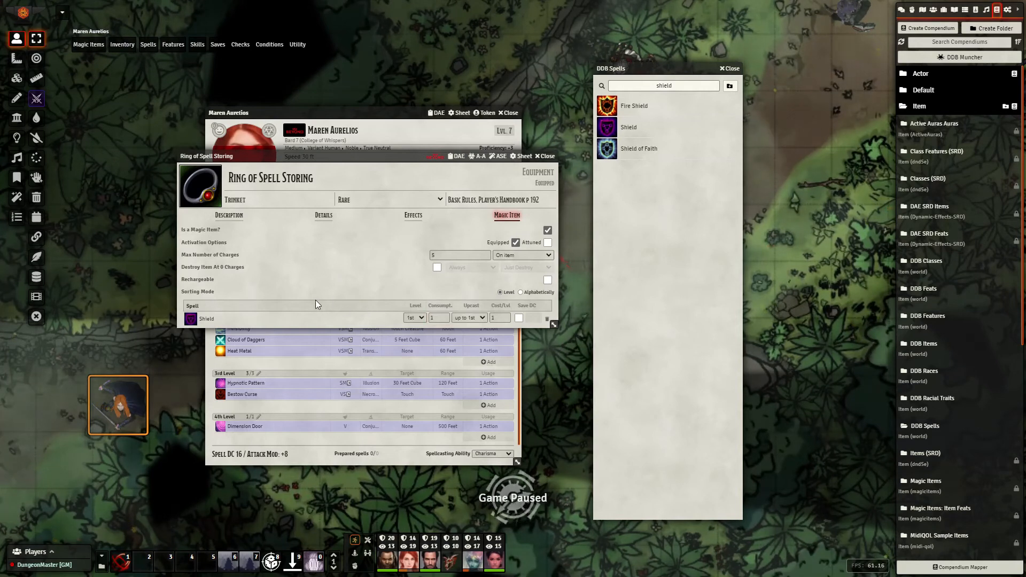
click(663, 86)
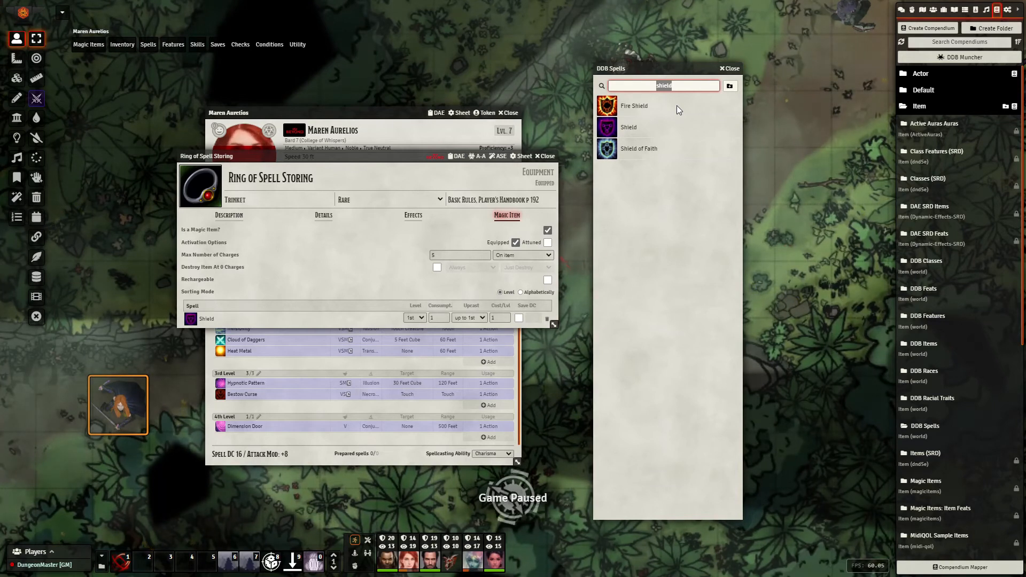
text(shadow)
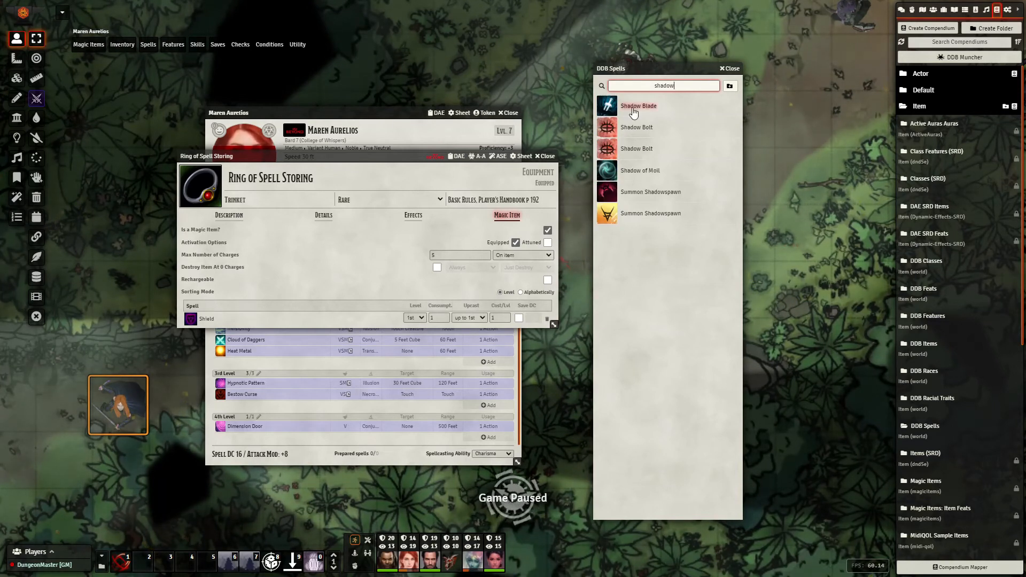
click(638, 106)
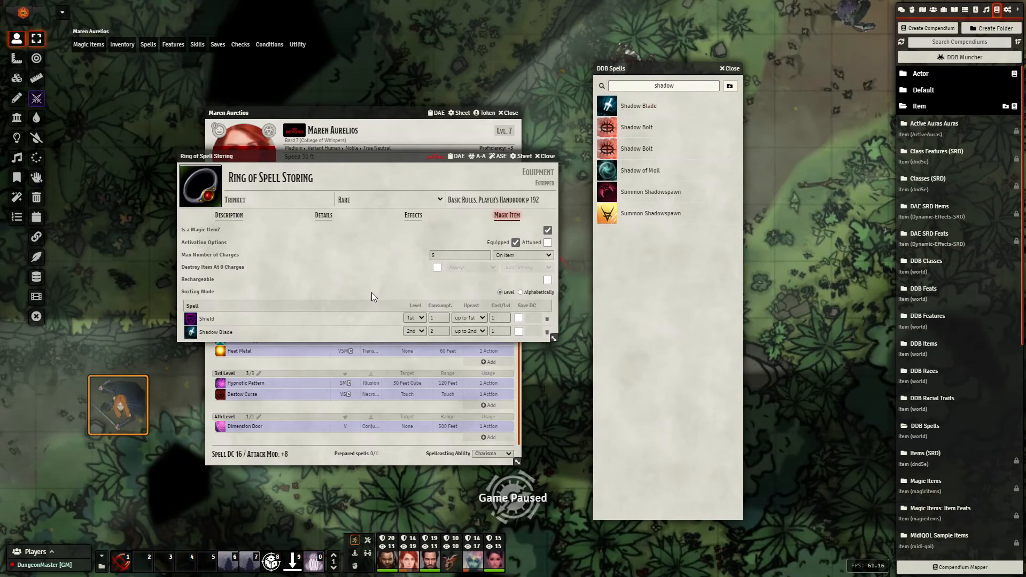
click(438, 330)
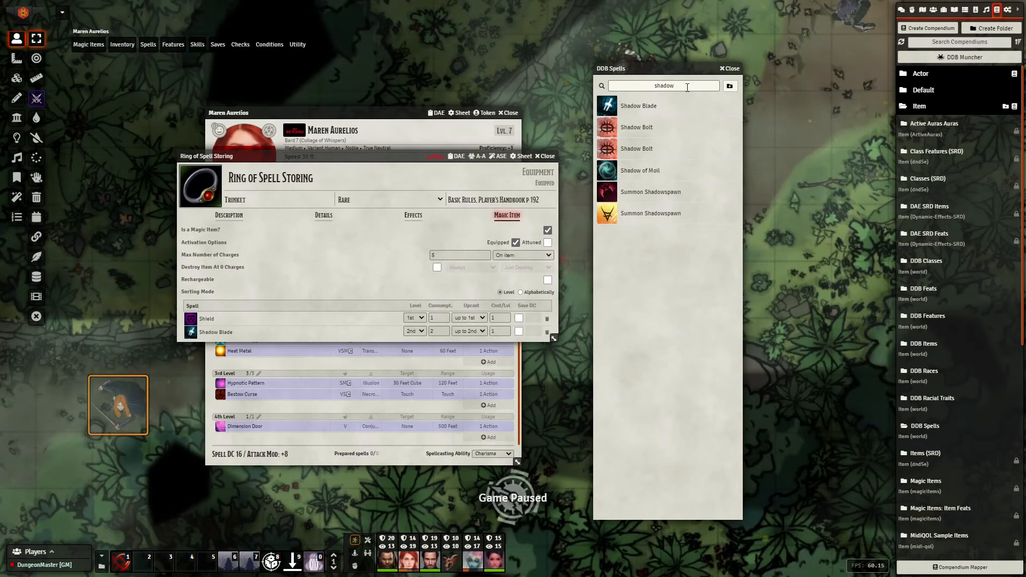
Add Healing Spirit to the ring, set charge consumption, and remove the extra Mage Armor.
click(662, 85)
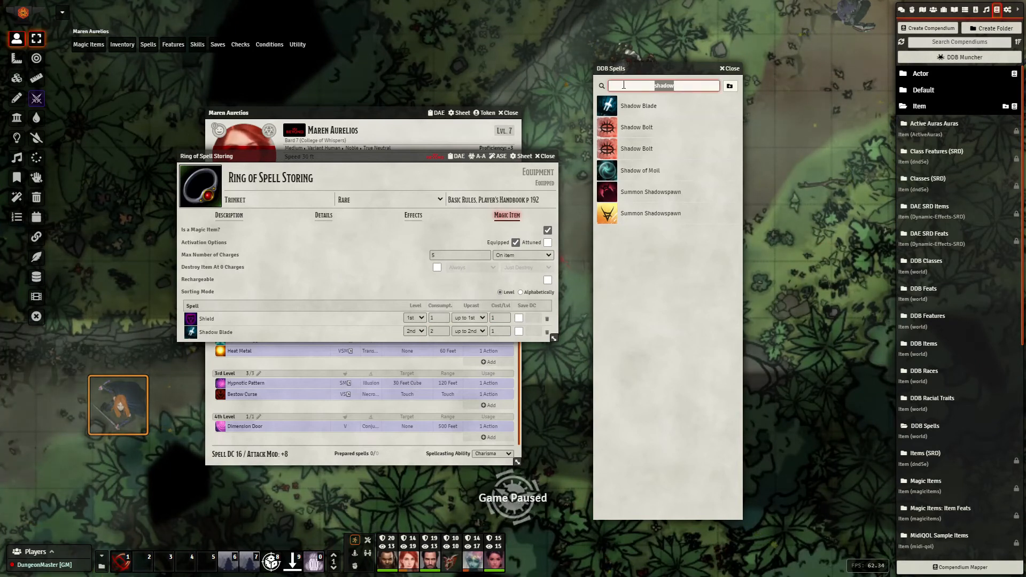
text(heal)
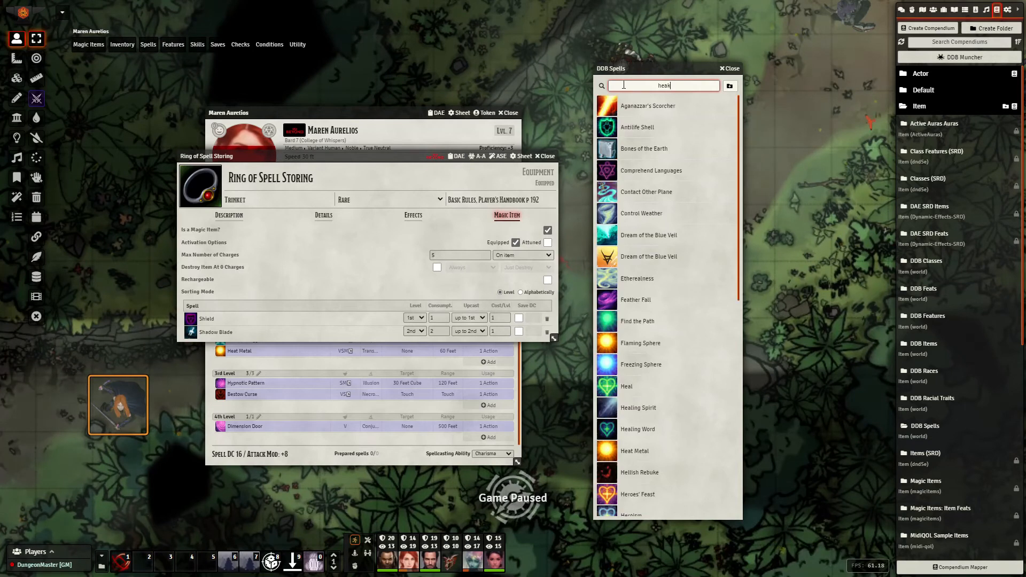
text(heal)
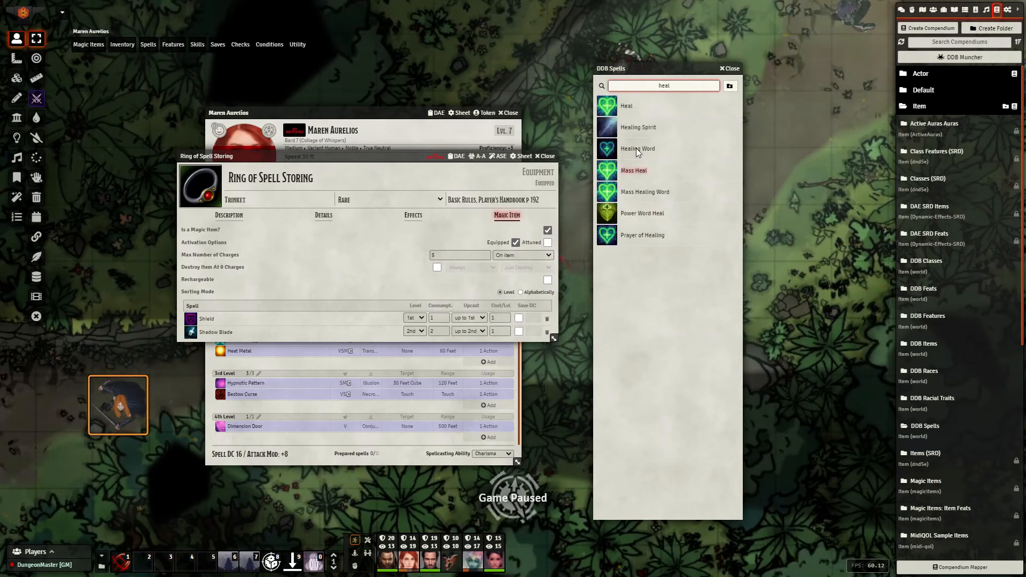
drag(638, 128, 382, 326)
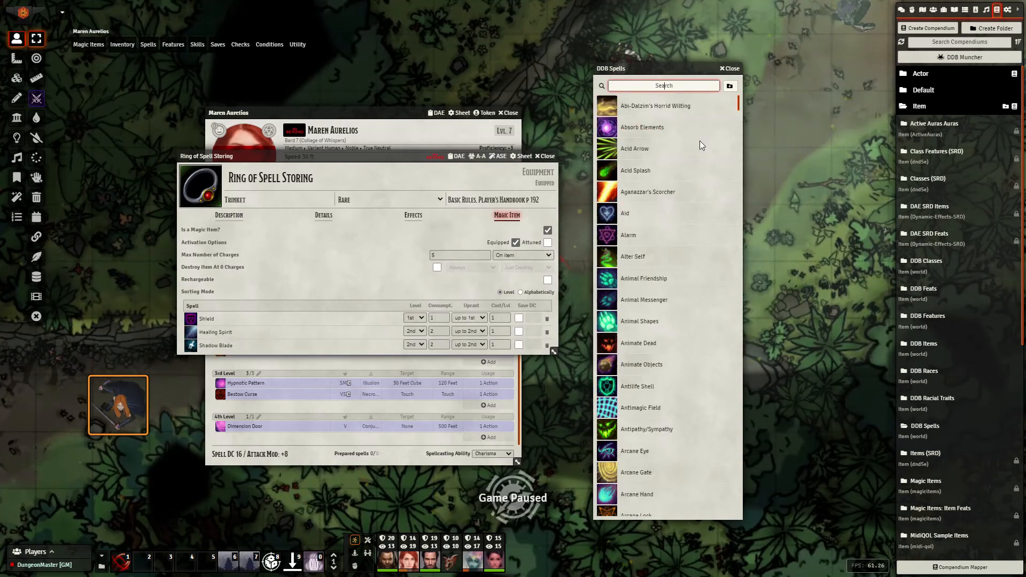
text(mage)
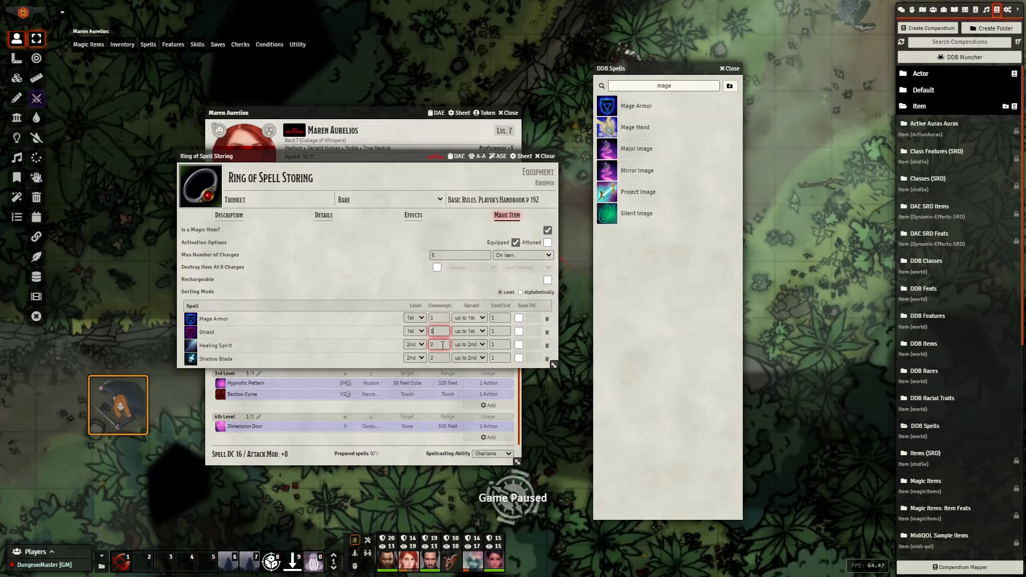
click(438, 358)
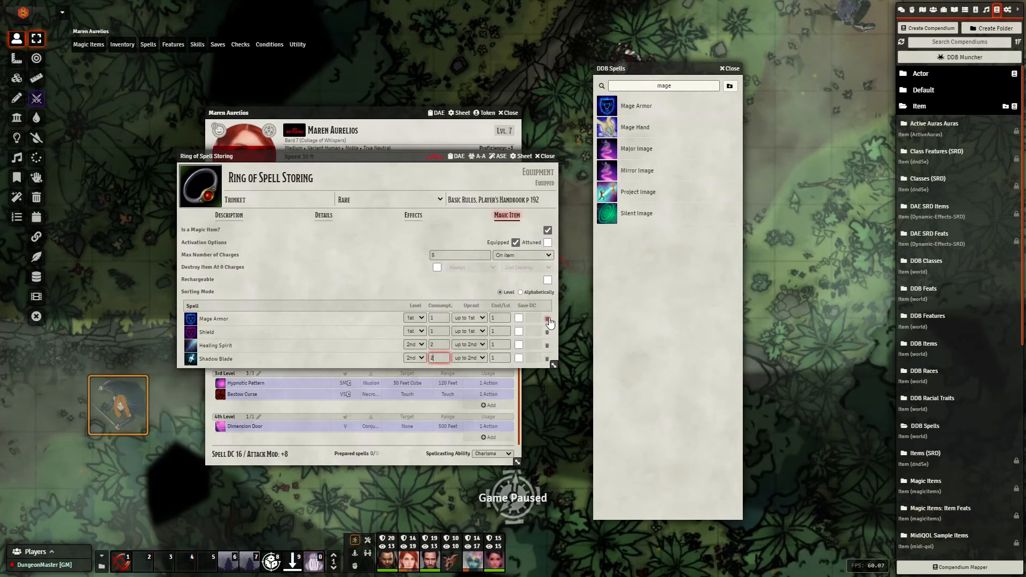
click(549, 322)
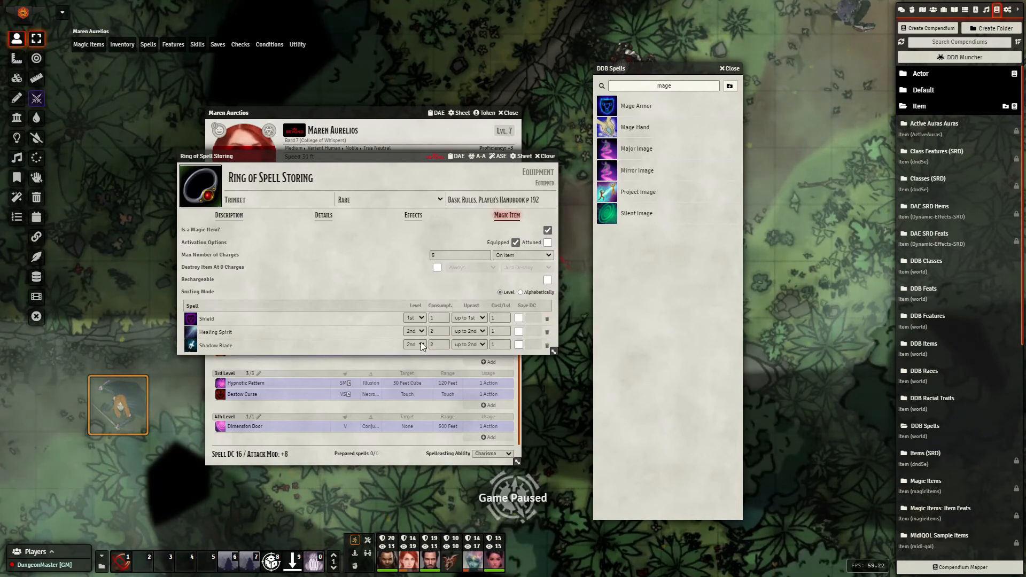
mouse_move(256, 277)
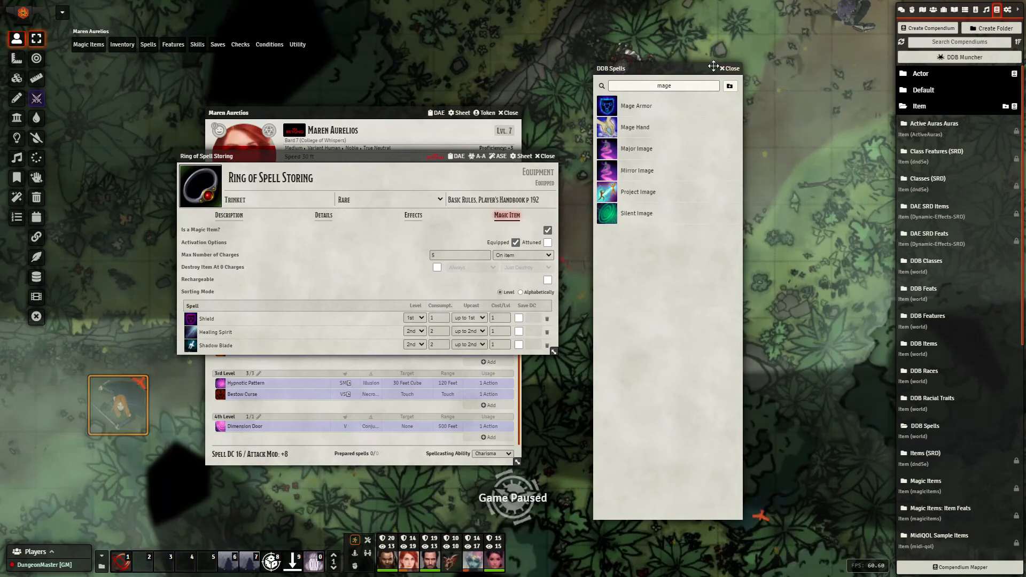
Close the DDB Spells compendium and the ring's item sheet, leaving the spellbook showing.
click(727, 67)
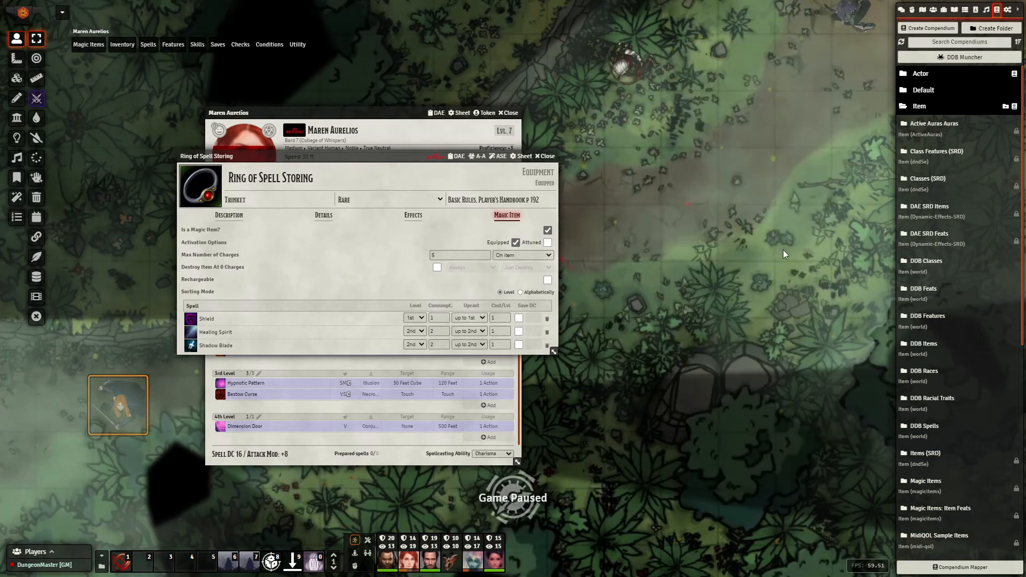
mouse_move(664, 210)
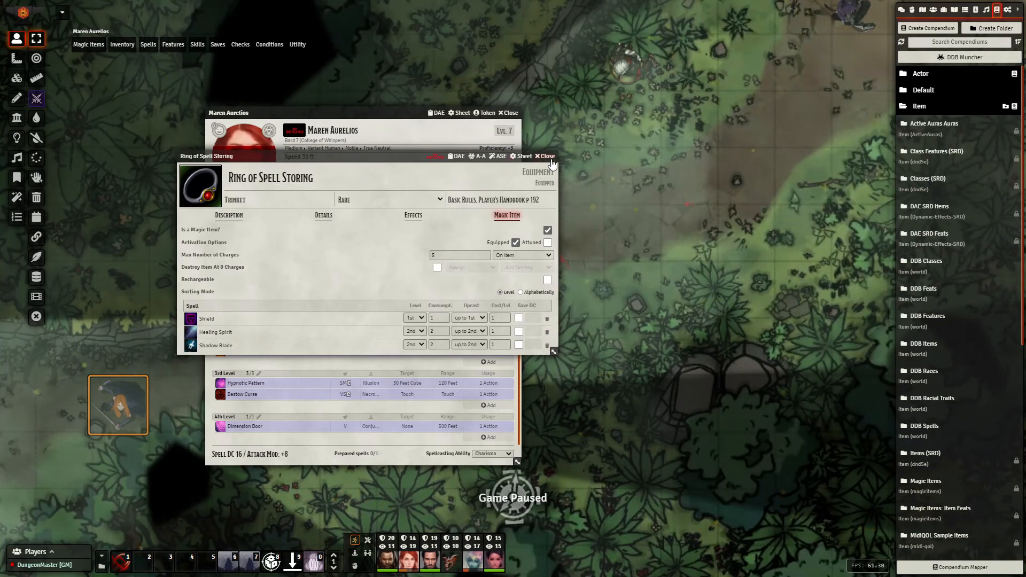
click(544, 156)
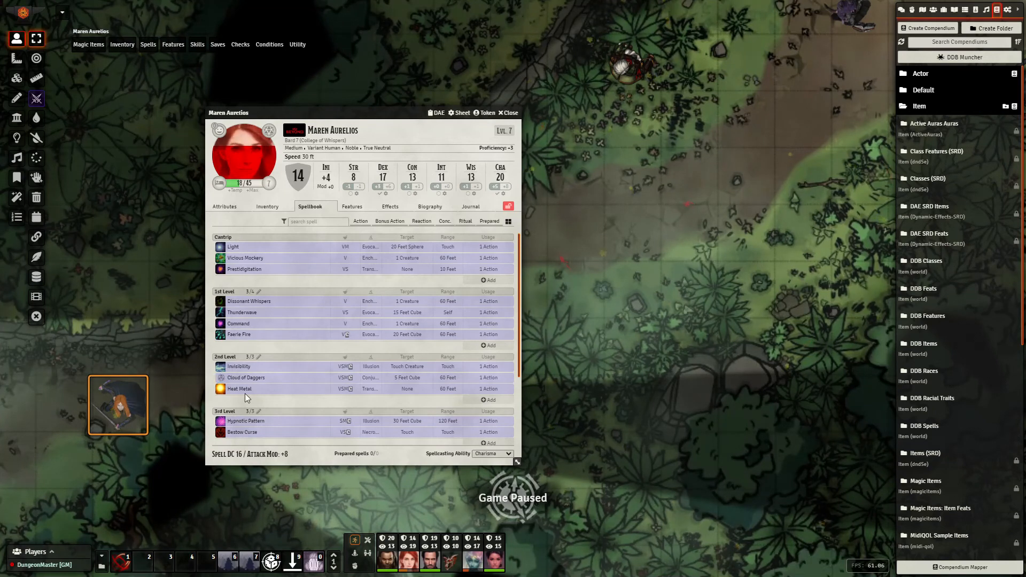
Cast Shield from the ring's Magic Items section, raising Maren's AC to 19.
scroll(down, 3)
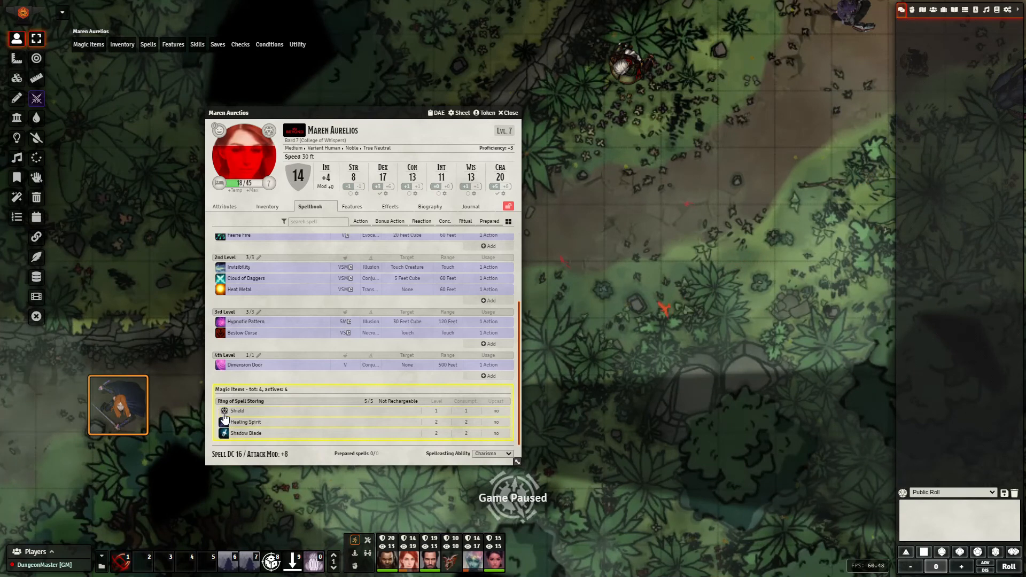
click(118, 405)
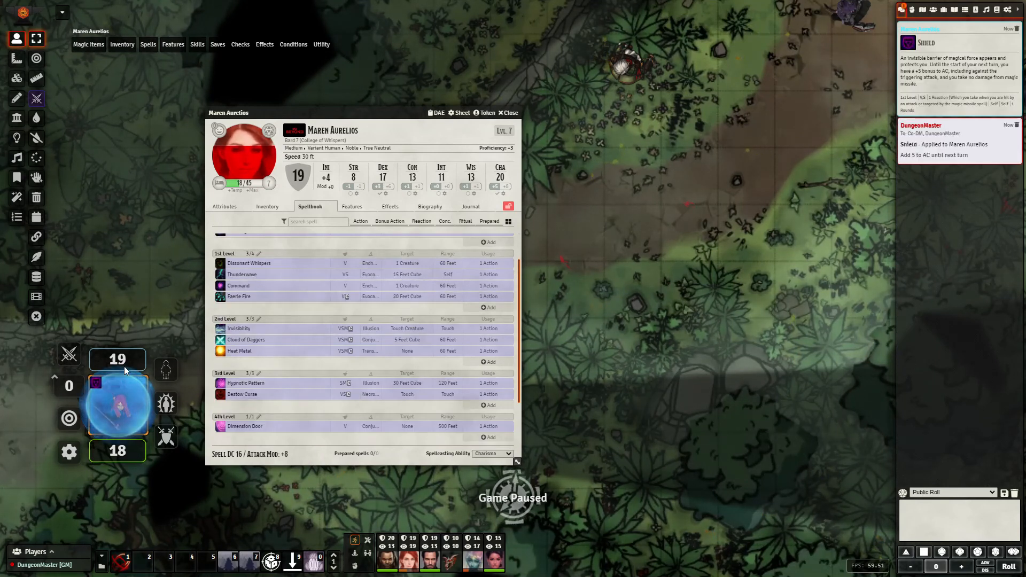
mouse_move(951, 174)
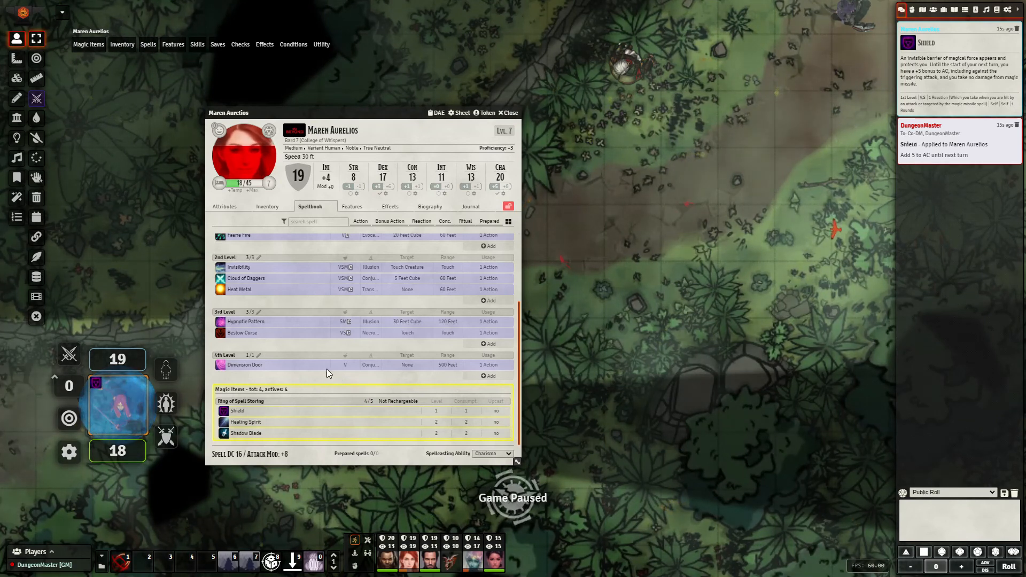
Delete Shield from the ring's stored spells, leaving only Healing Spirit and Shadow Blade.
click(224, 206)
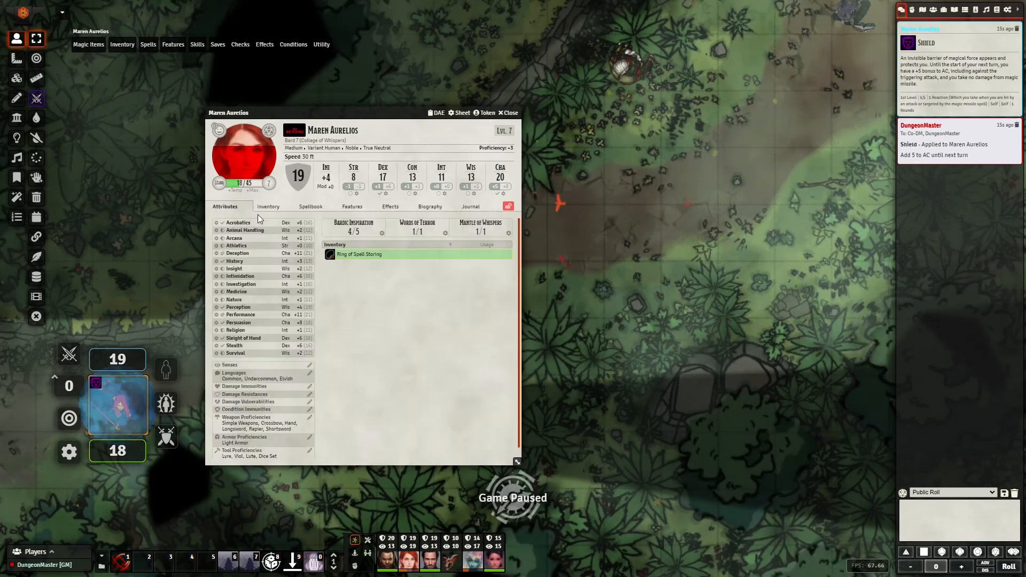
click(360, 255)
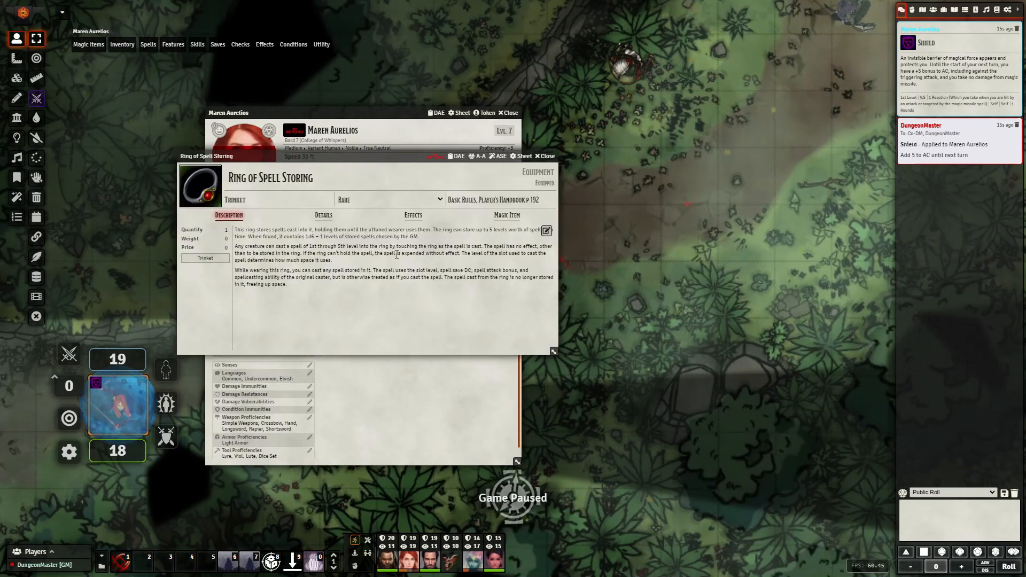
click(506, 214)
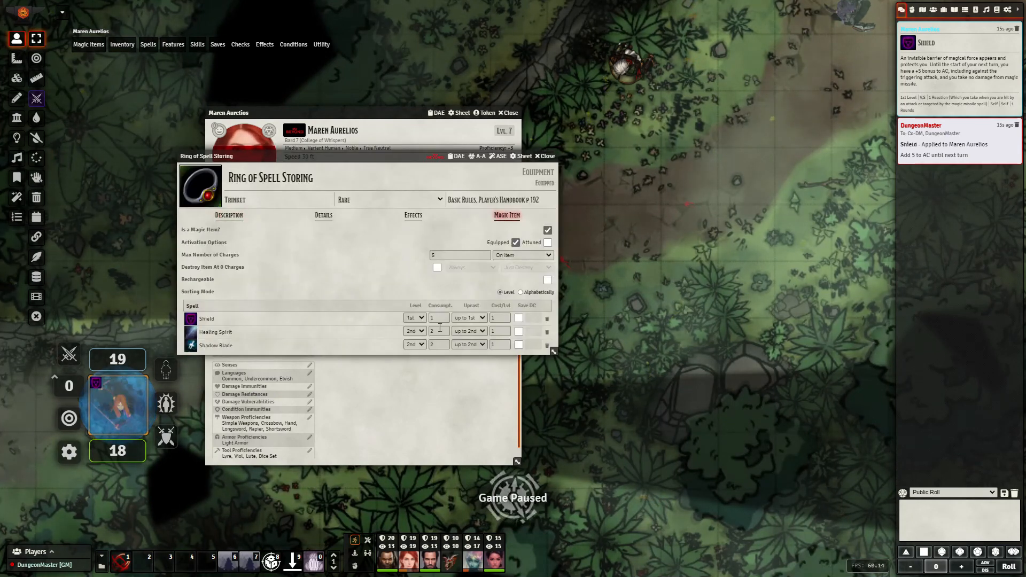
click(547, 318)
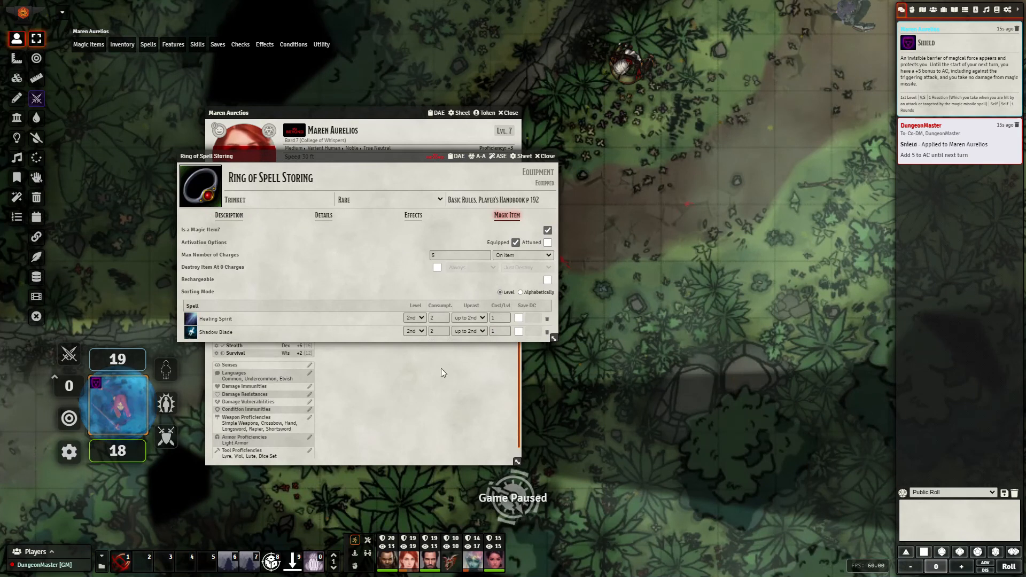
click(229, 215)
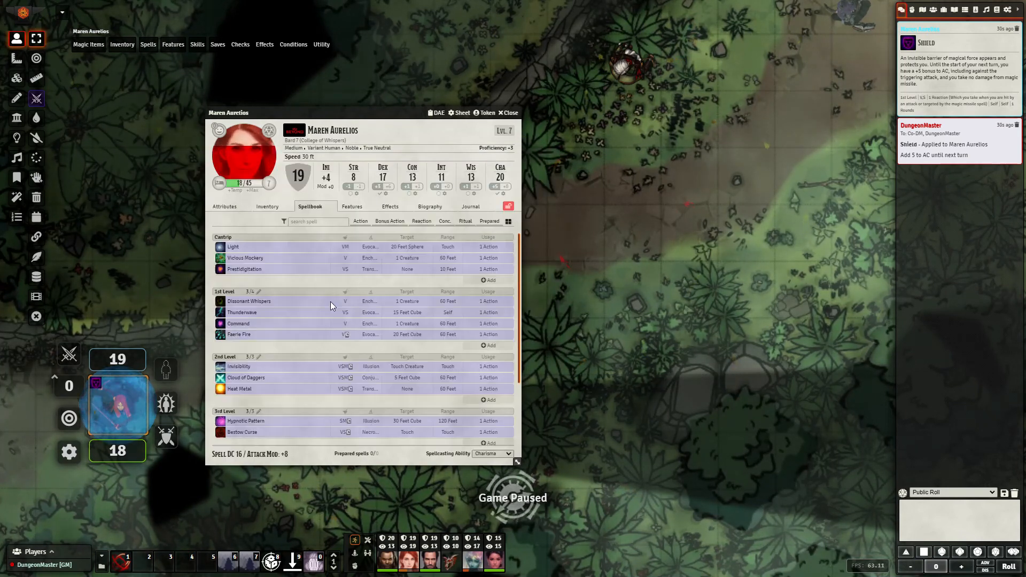
scroll(down, 3)
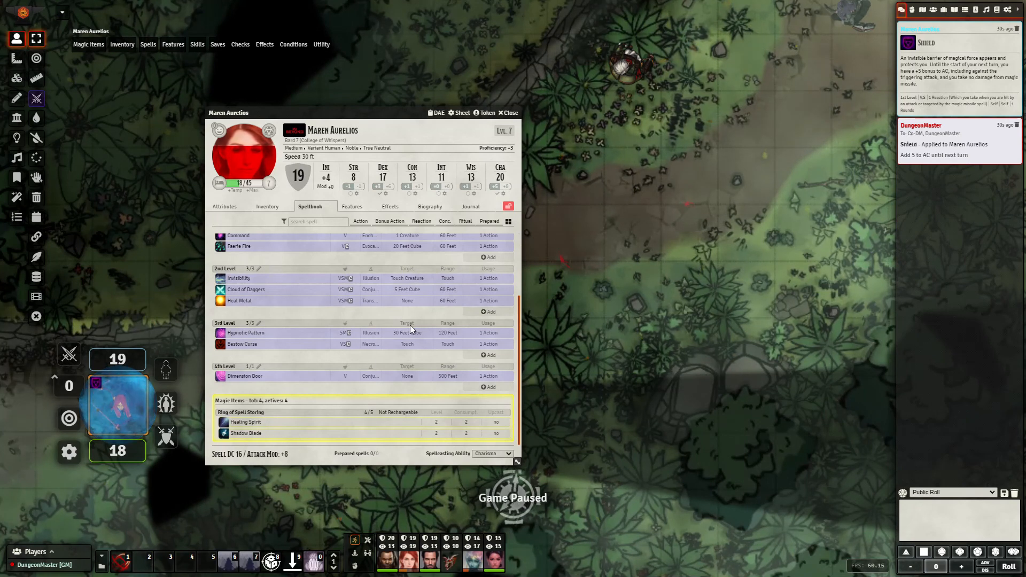
mouse_move(411, 328)
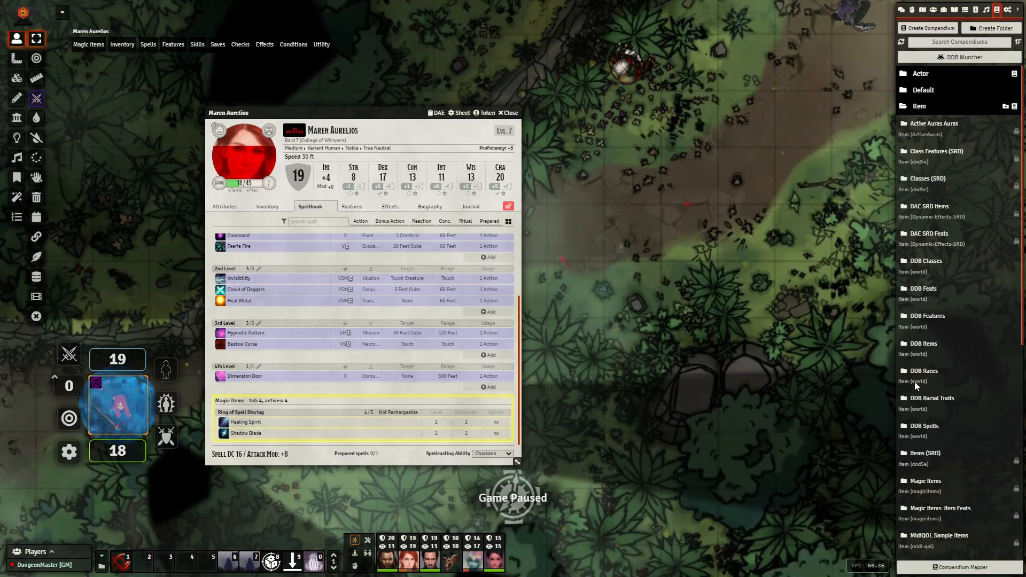
Drag Shield from DDB Spells back into the ring so it stores Shield, Healing Spirit and Shadow Blade.
click(925, 426)
text(mage)
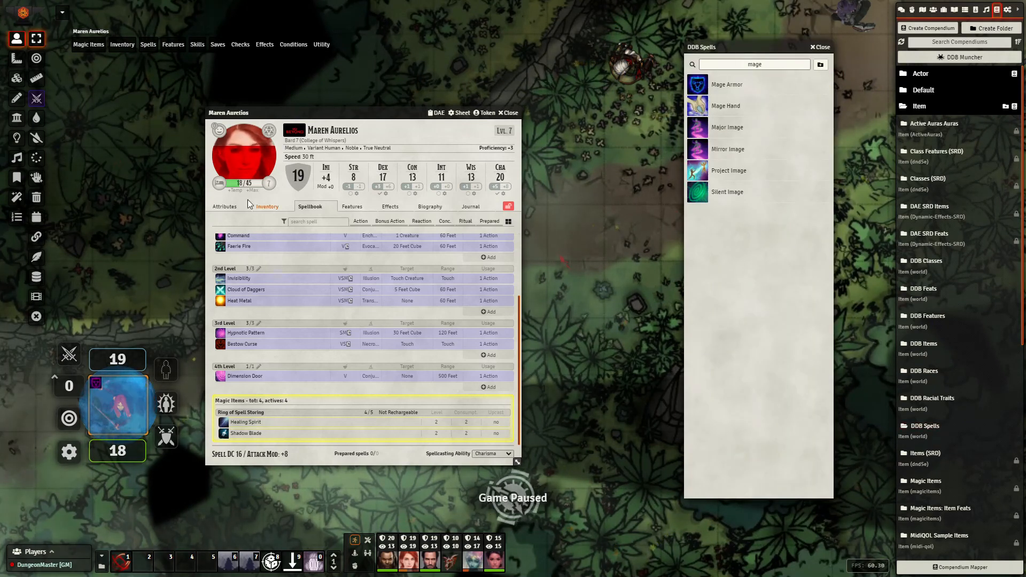
click(224, 206)
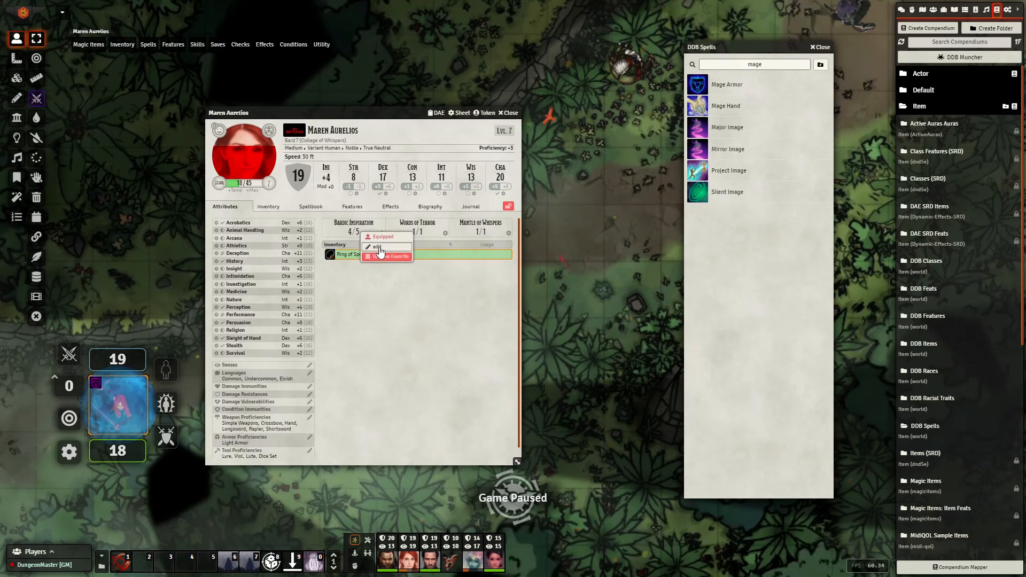
click(376, 247)
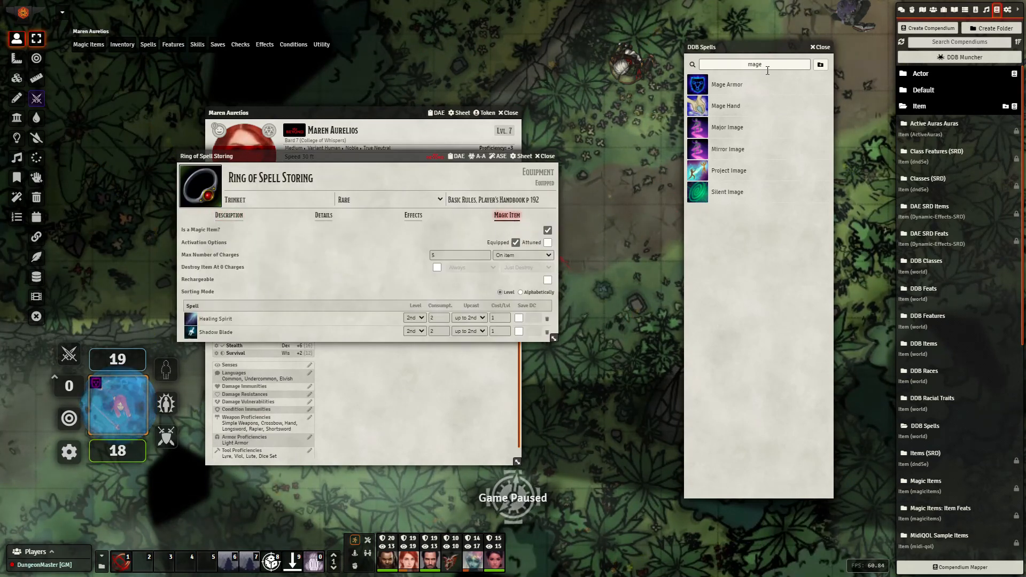
text(shie)
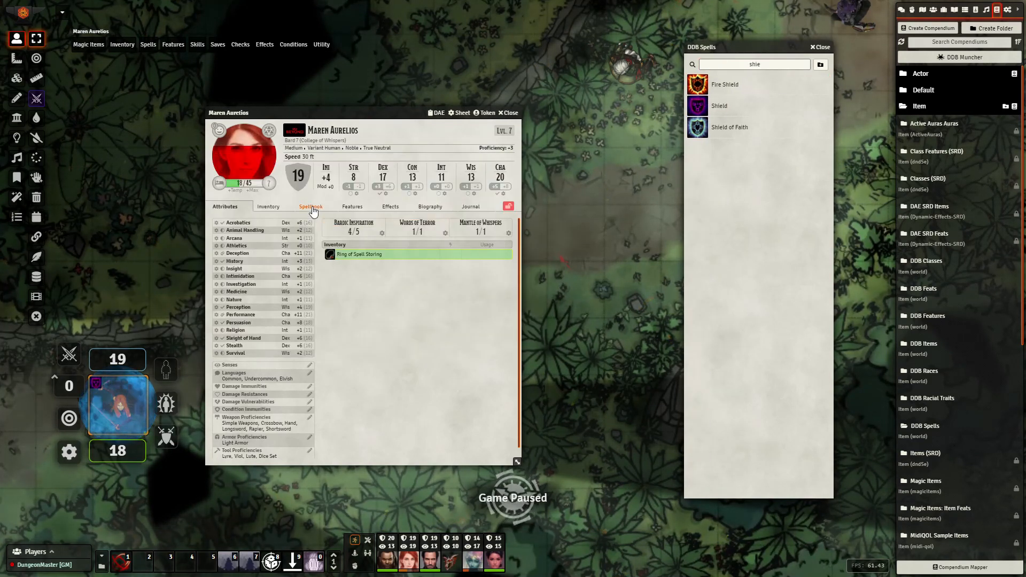
click(310, 207)
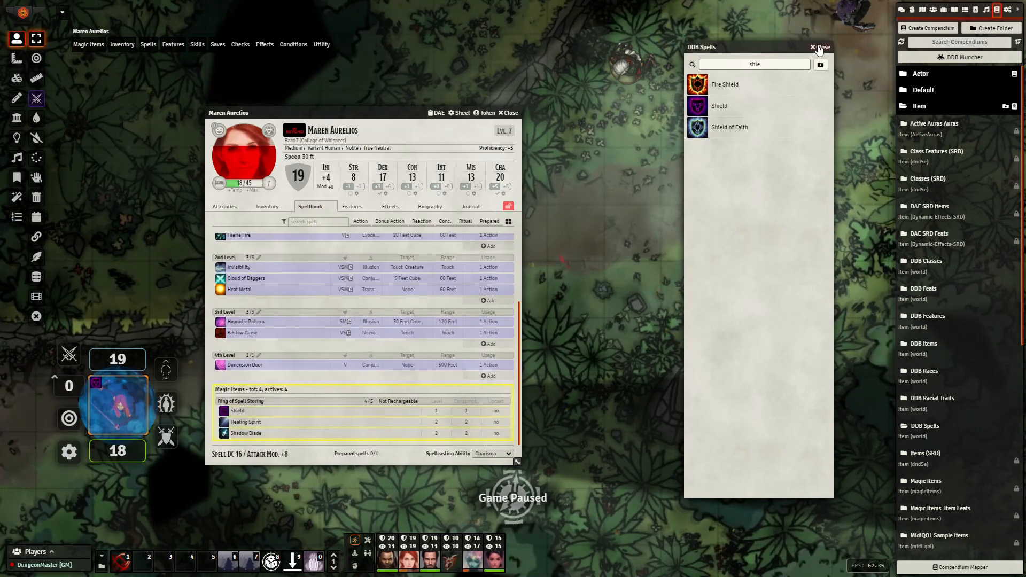
click(820, 47)
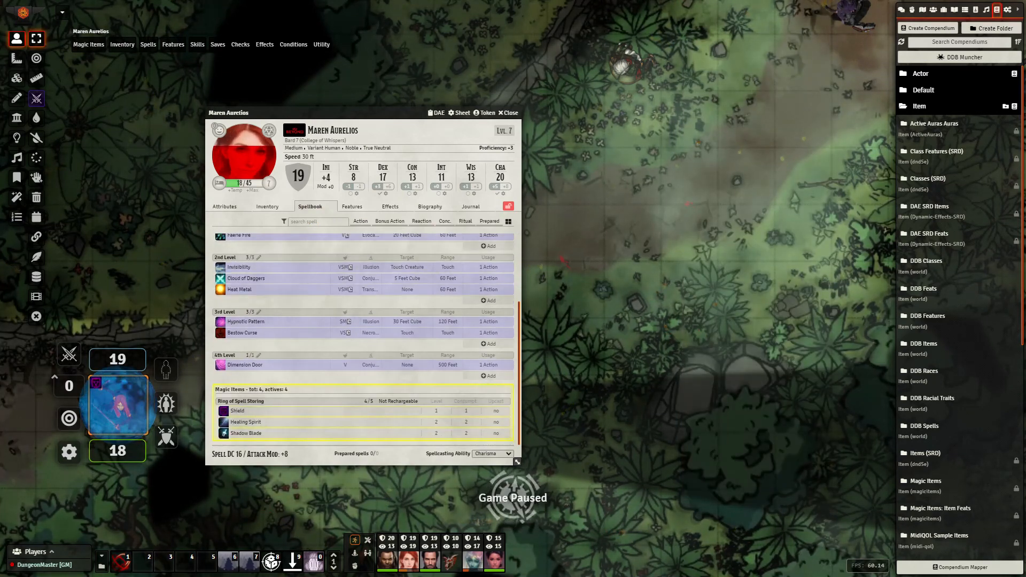